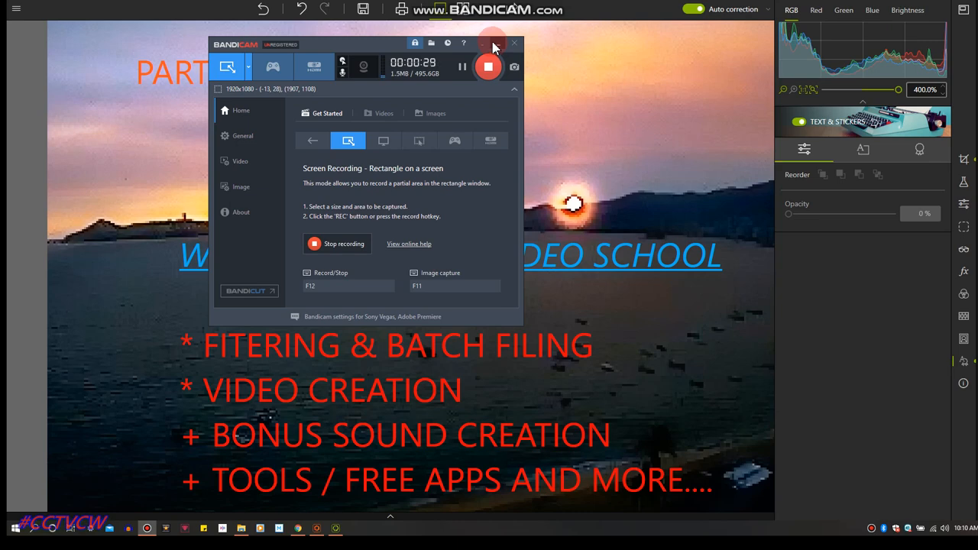
Hide the Bandicam recorder window so the title slide shows fully.
left_click(513, 42)
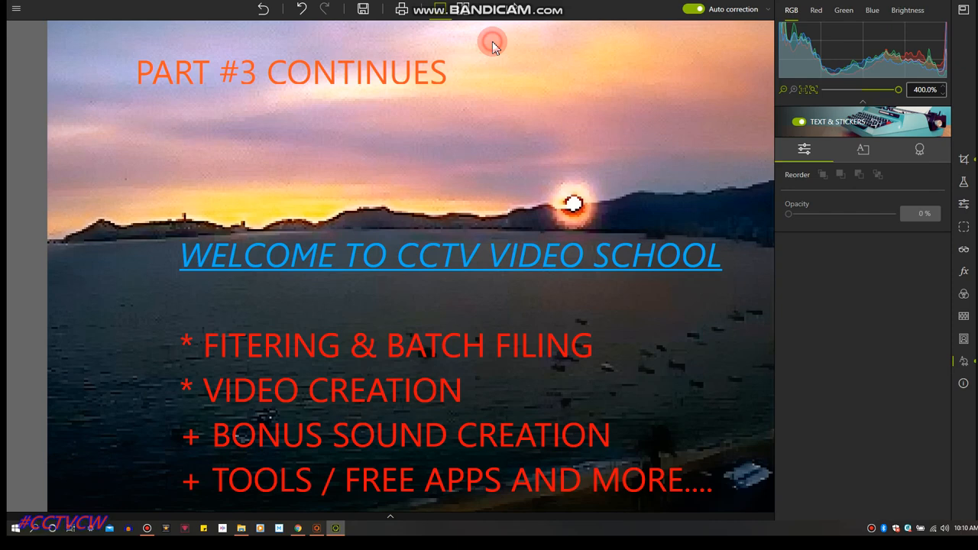
mouse_move(353, 101)
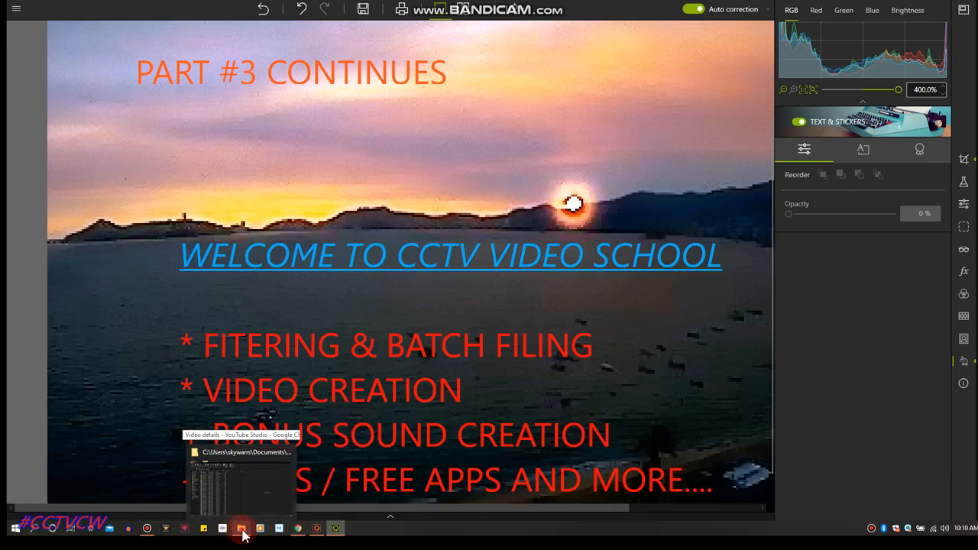
Bring File Explorer forward on the Desktop folder and scroll down to its show folders.
left_click(242, 529)
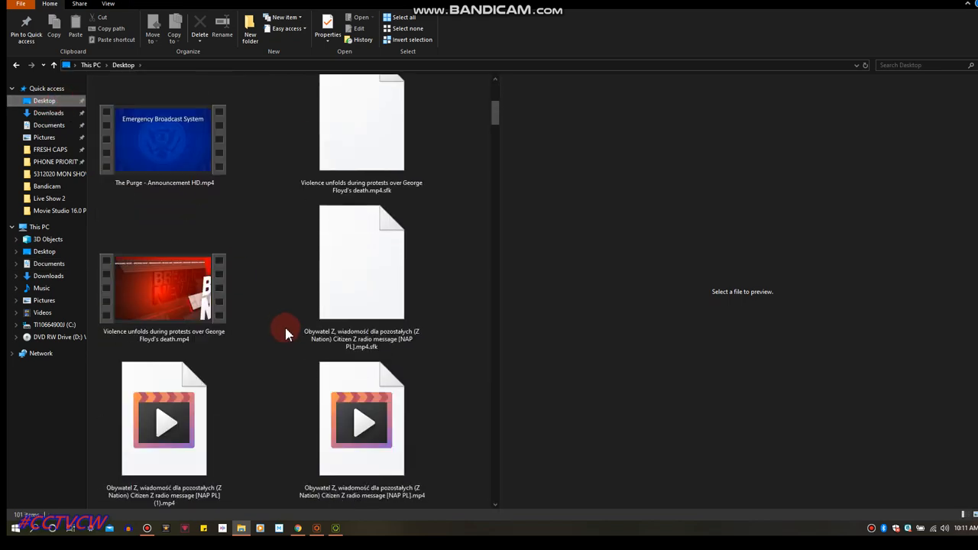
scroll("down", 3)
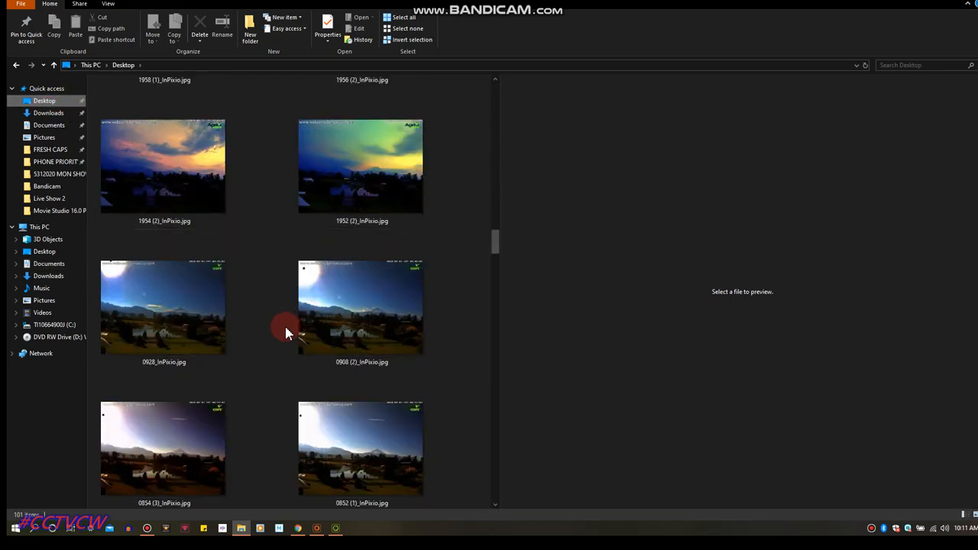
scroll("down", 3)
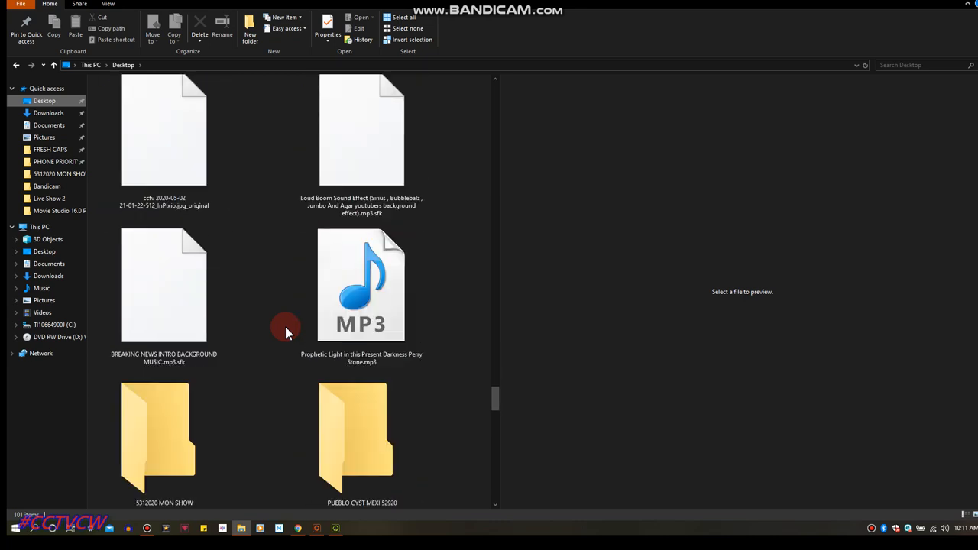
scroll("down", 3)
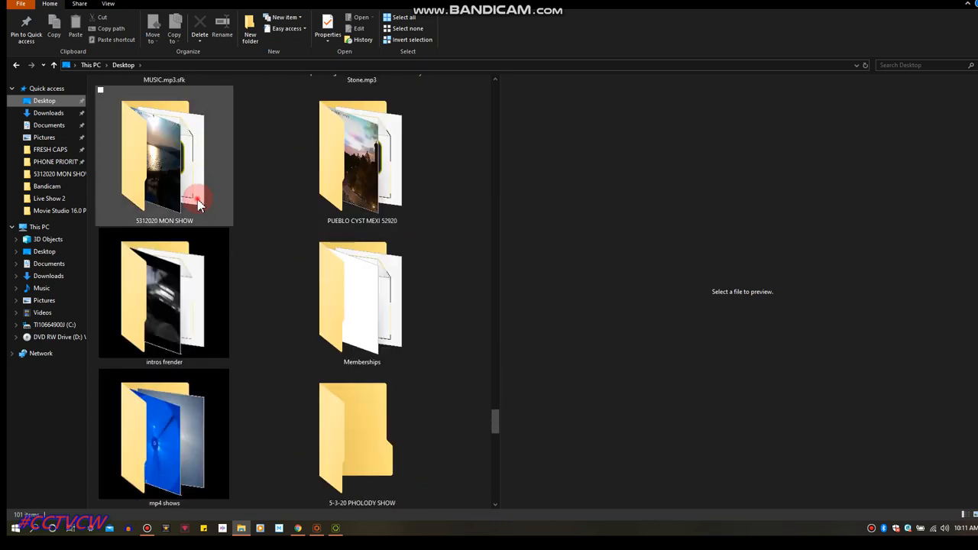
Go into 5312020 MON SHOW's New folder and scroll through its sunset photos.
double_click(164, 156)
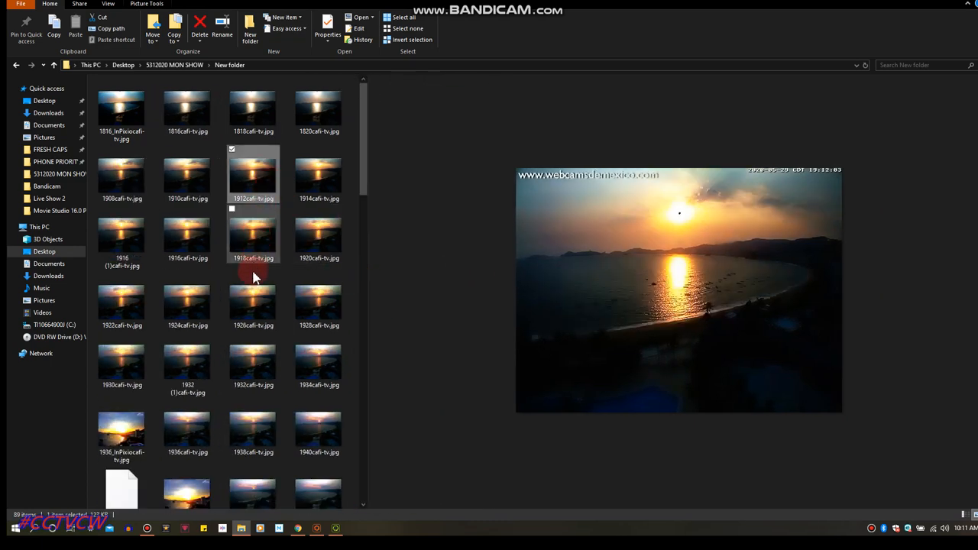
scroll("down", 3)
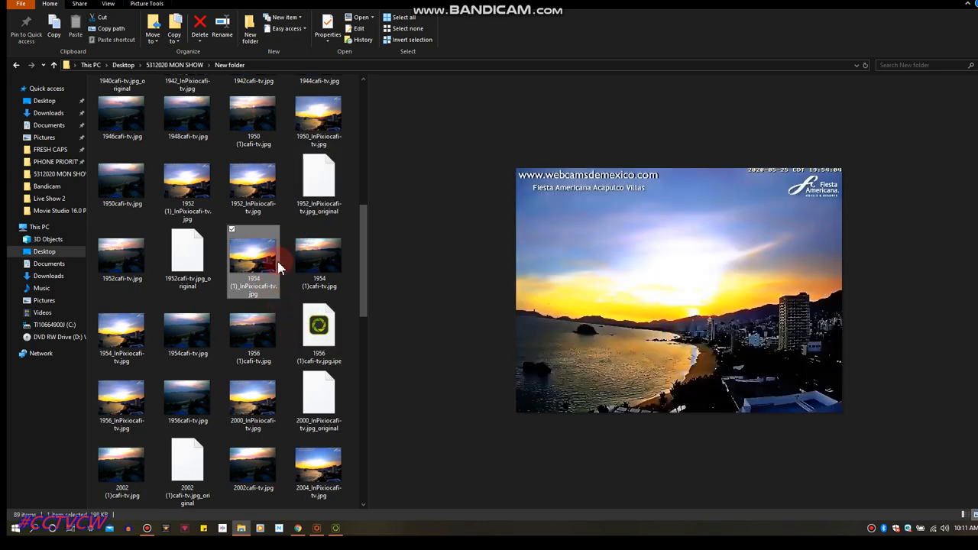
scroll("down", 3)
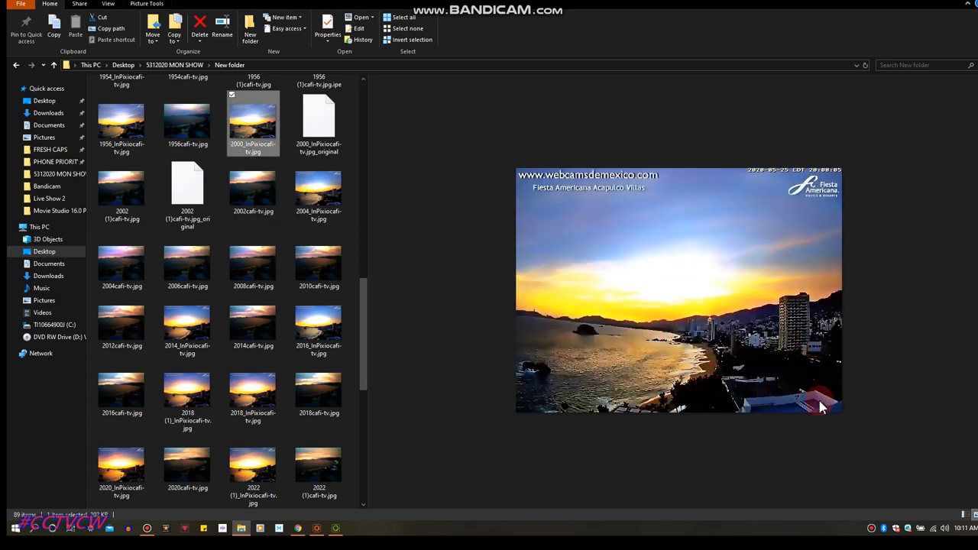
mouse_move(706, 297)
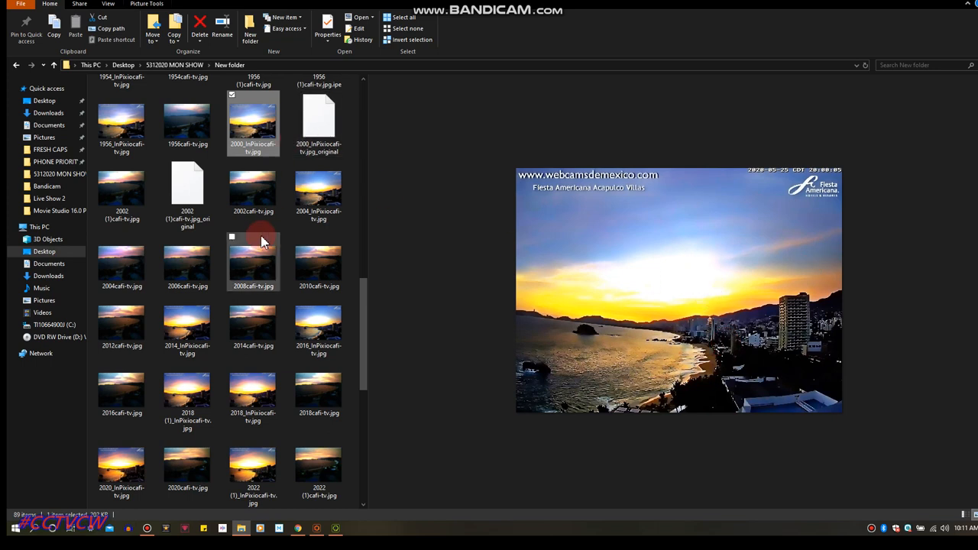
Preview several Acapulco webcam sunset photos one after another in the Preview pane.
left_click(253, 263)
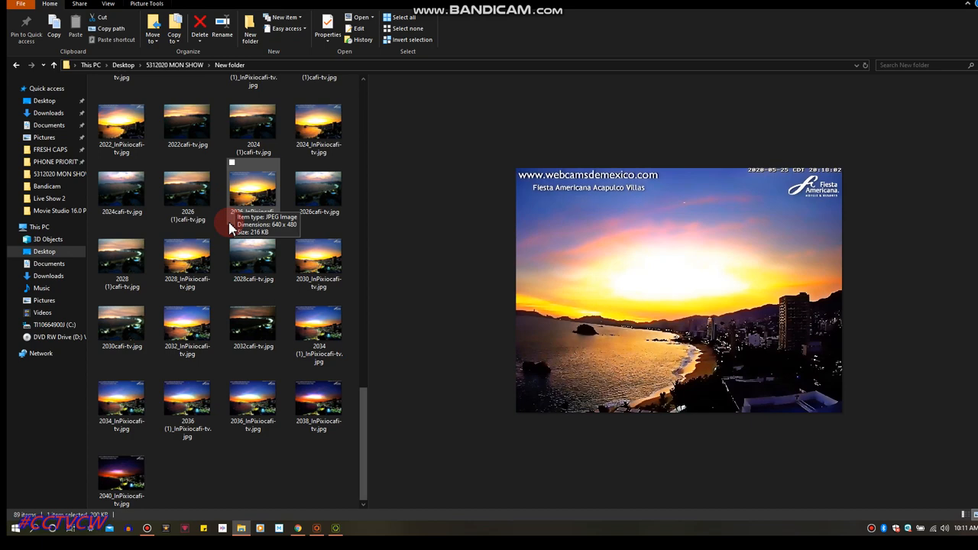
left_click(186, 260)
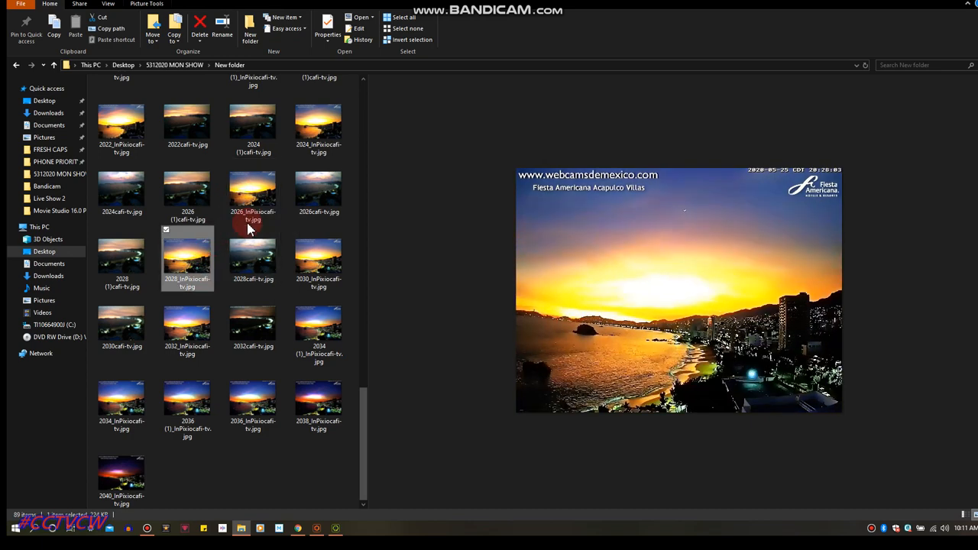
mouse_move(156, 267)
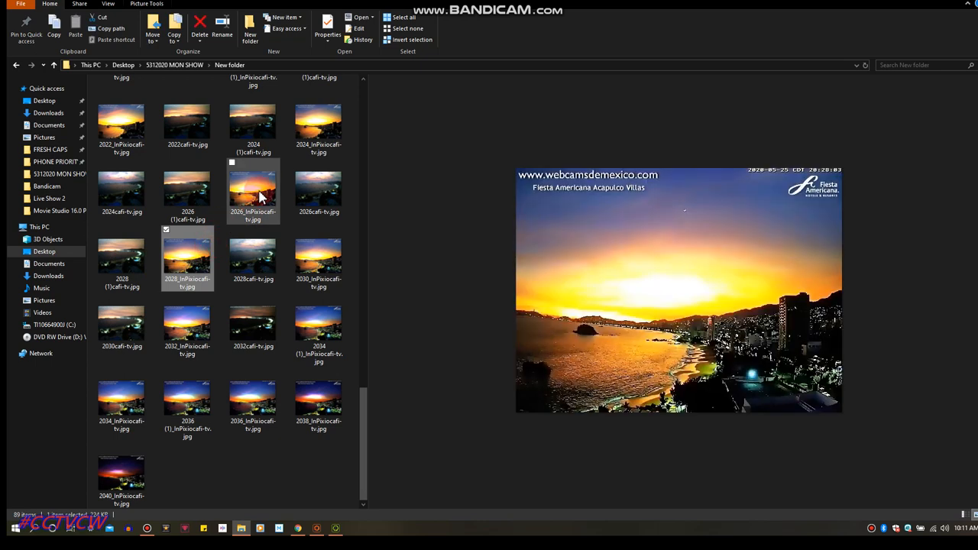
left_click(320, 254)
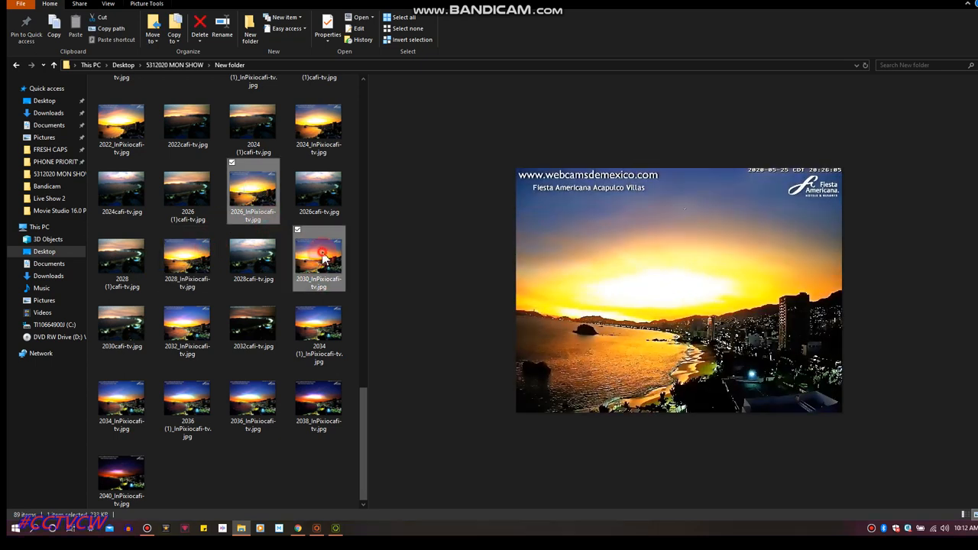
left_click(318, 401)
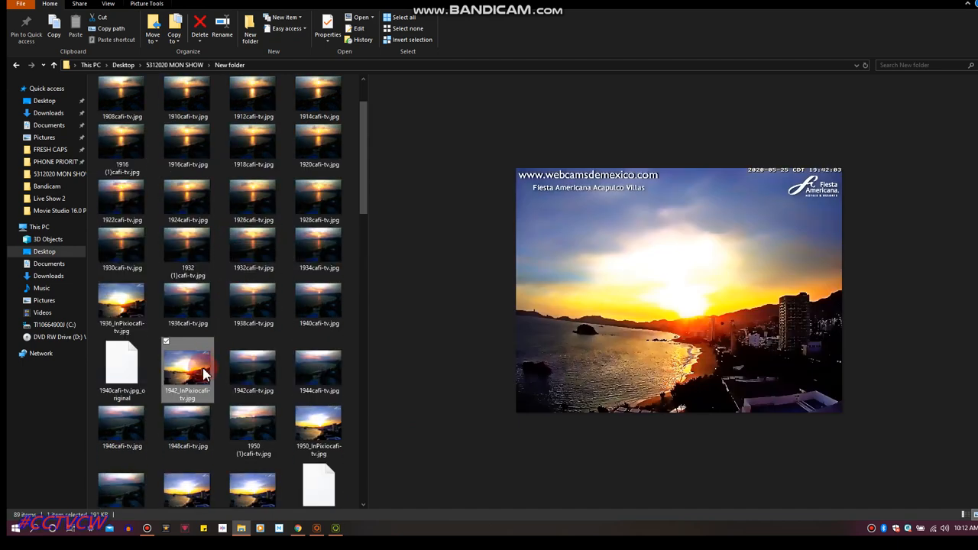
scroll("down", 3)
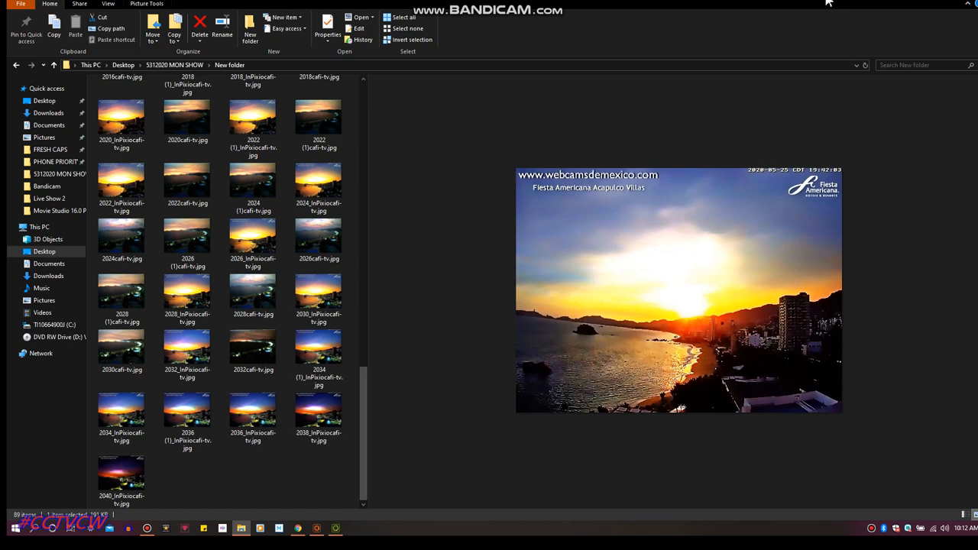
left_click(297, 529)
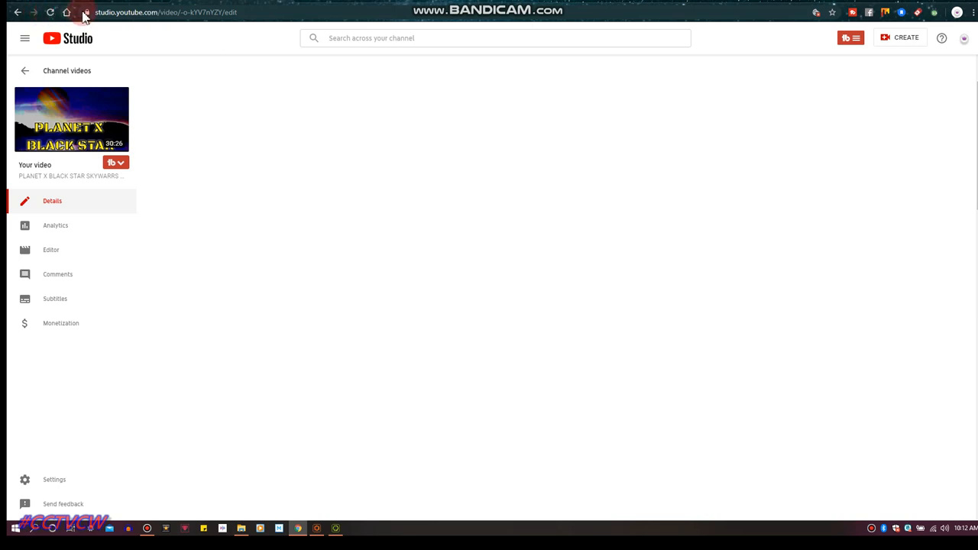
Navigate Chrome from YouTube Studio to photody.com's sign-in page.
left_click(165, 13)
type("pholody.com/authSignin?cb=%2FusrAccount")
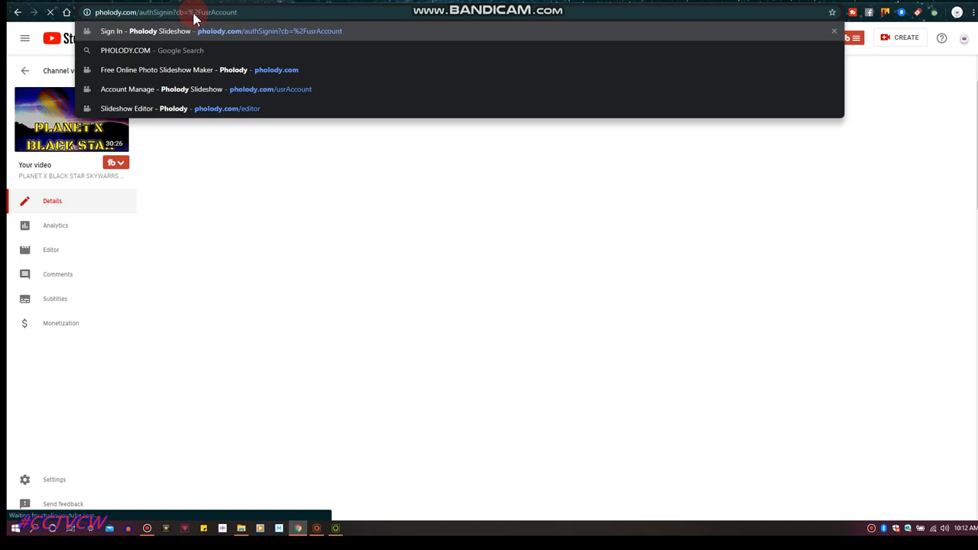
left_click(220, 31)
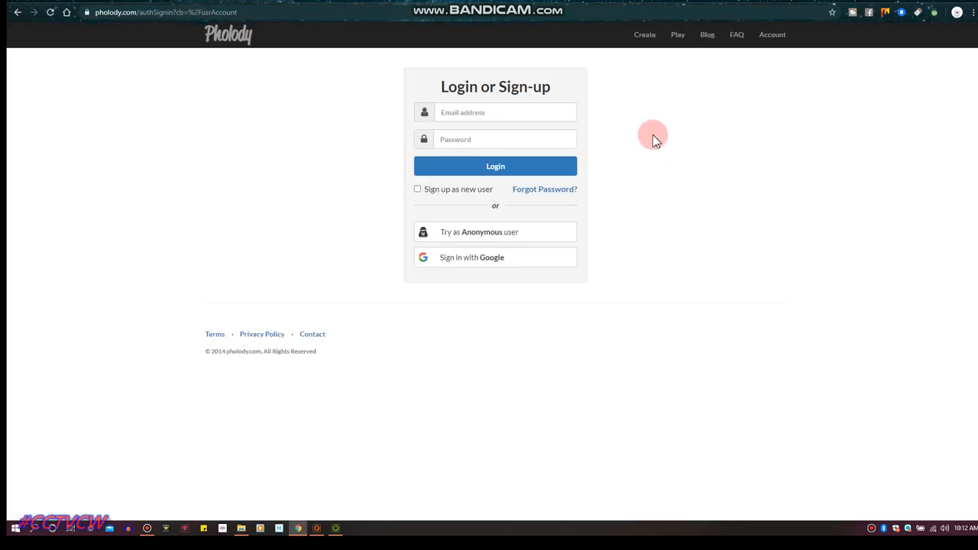
Sign in with the saved credentials and look over the account's published slideshows.
left_click(496, 113)
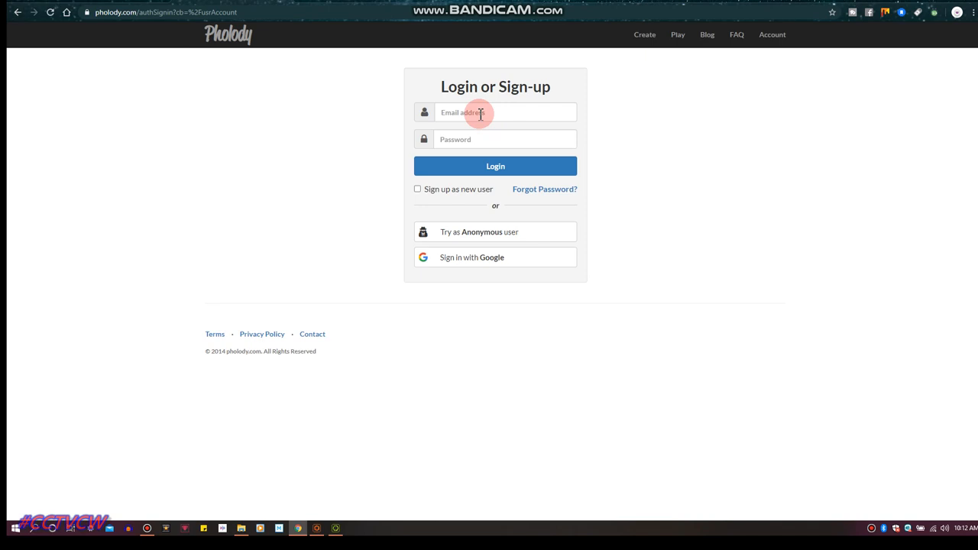
left_click(496, 165)
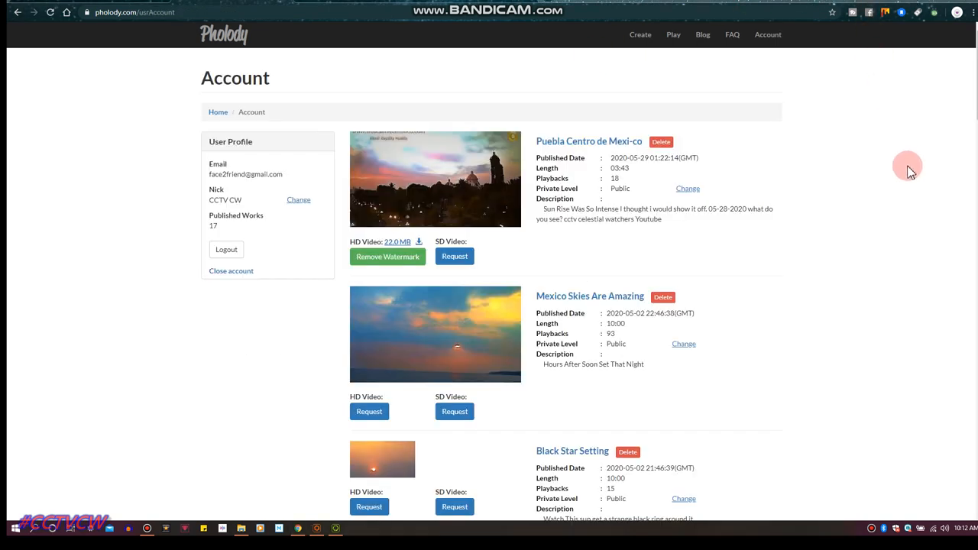
mouse_move(468, 191)
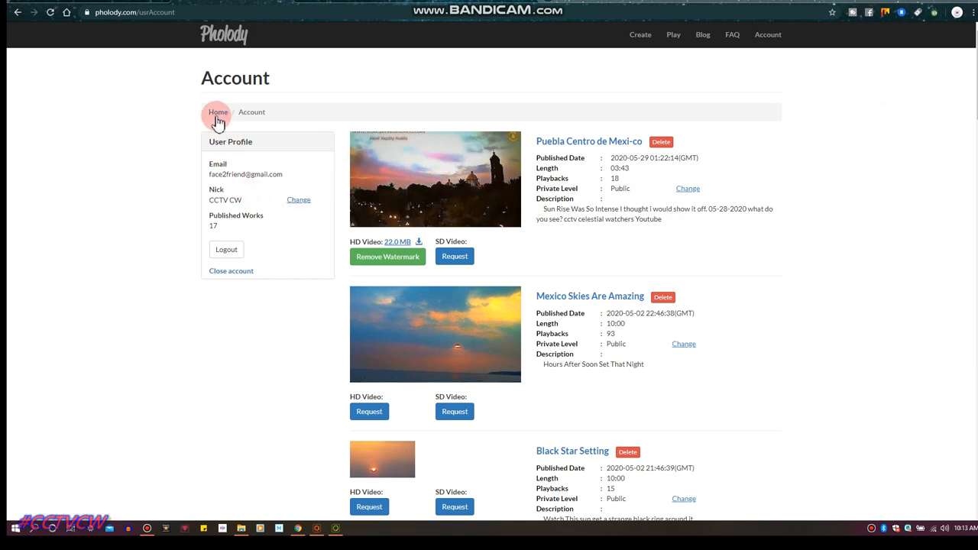
scroll("down", 3)
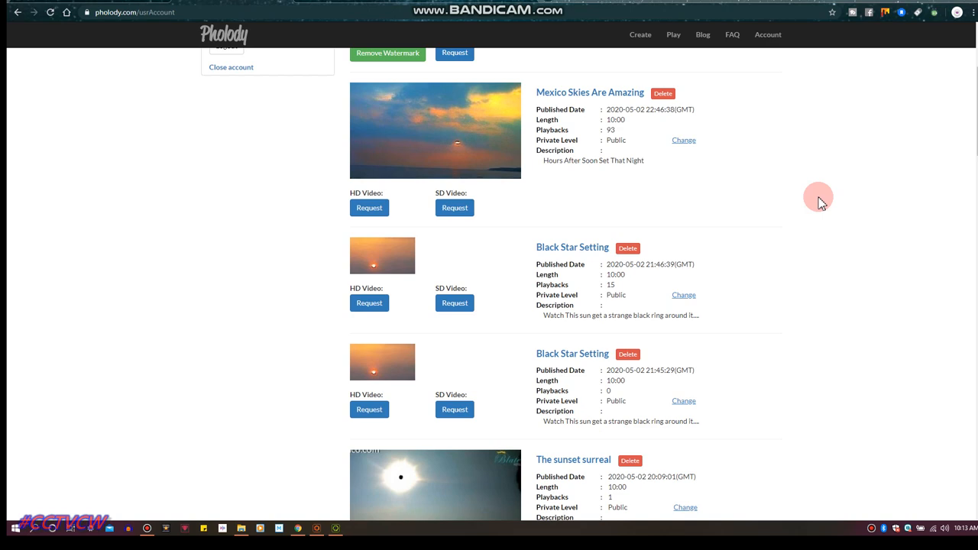
scroll("down", 3)
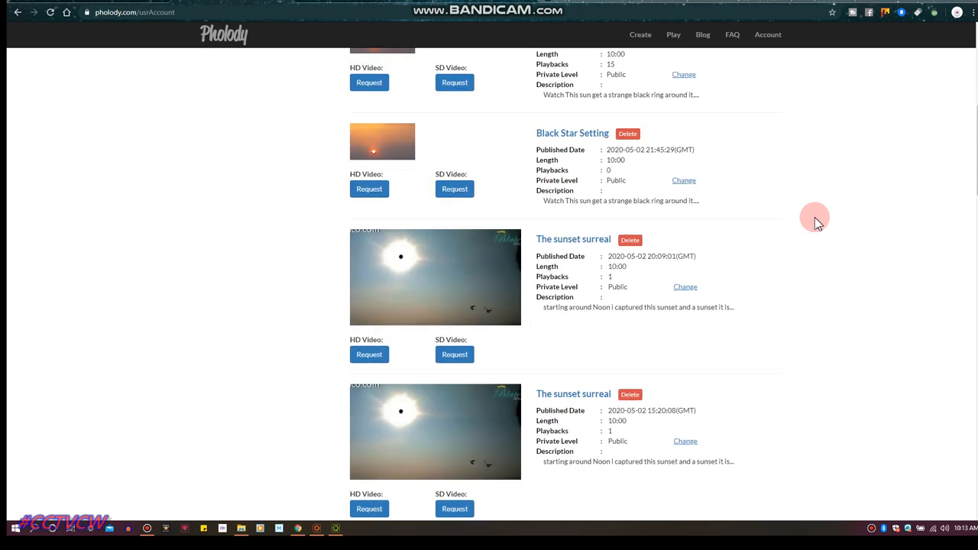
scroll("up", 3)
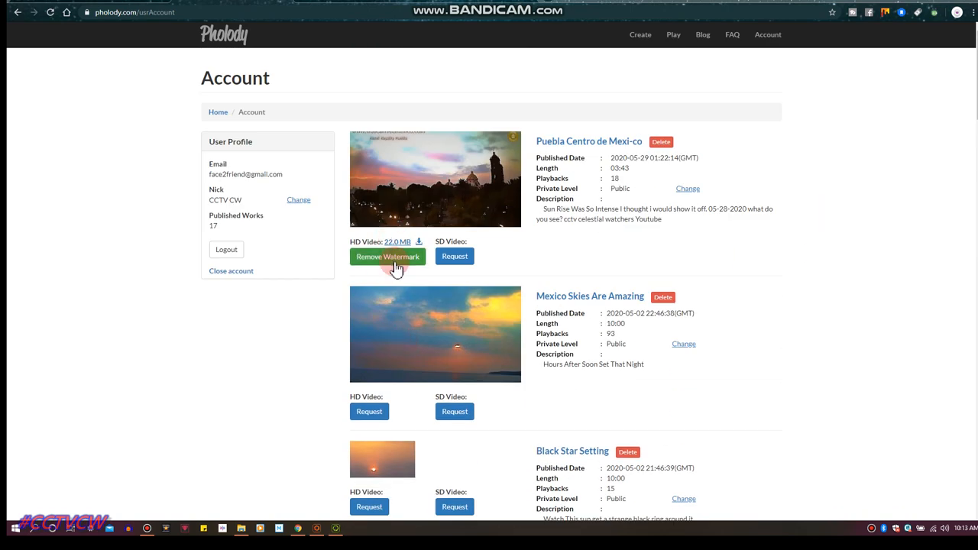
mouse_move(508, 200)
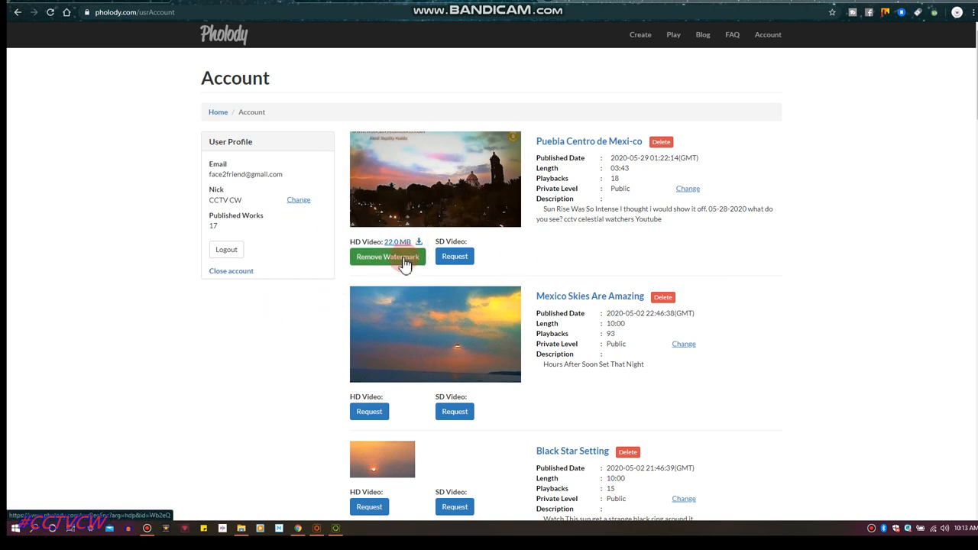
Submit an HD video request for Puebla Centro de Mexi-co with title and description at the start.
left_click(388, 257)
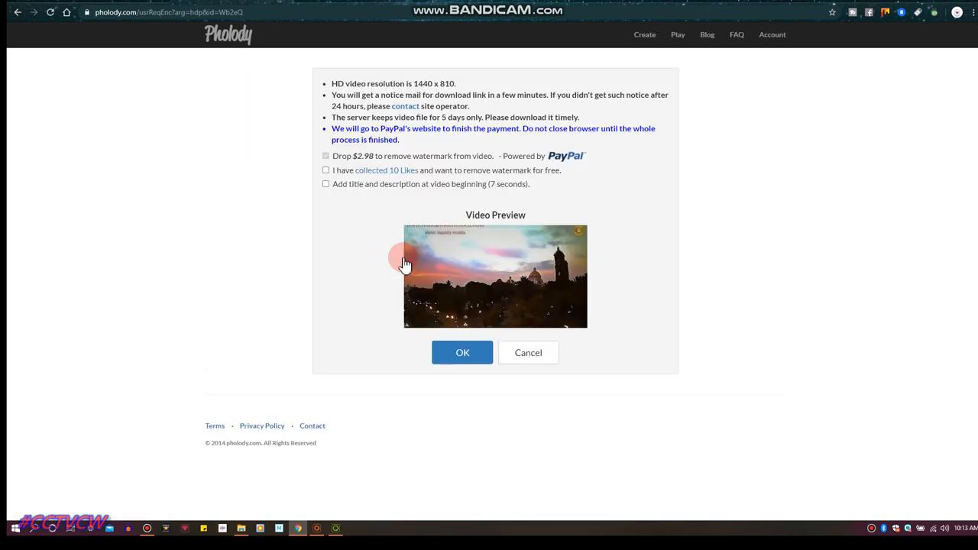
mouse_move(354, 162)
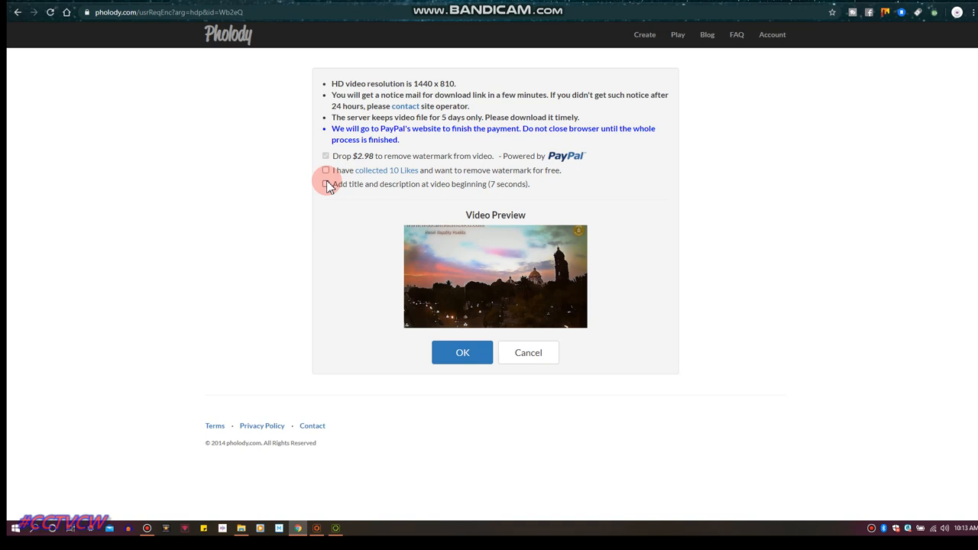
left_click(327, 183)
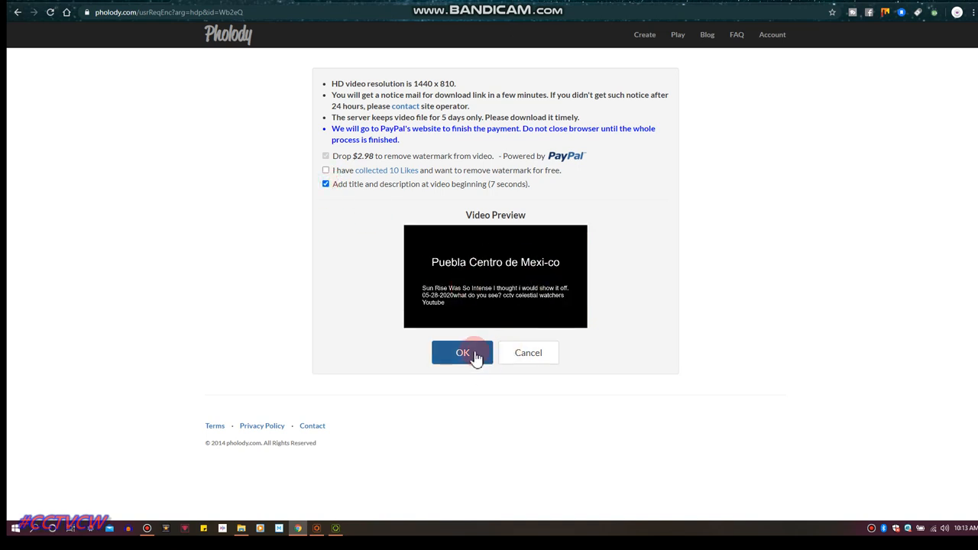
left_click(462, 352)
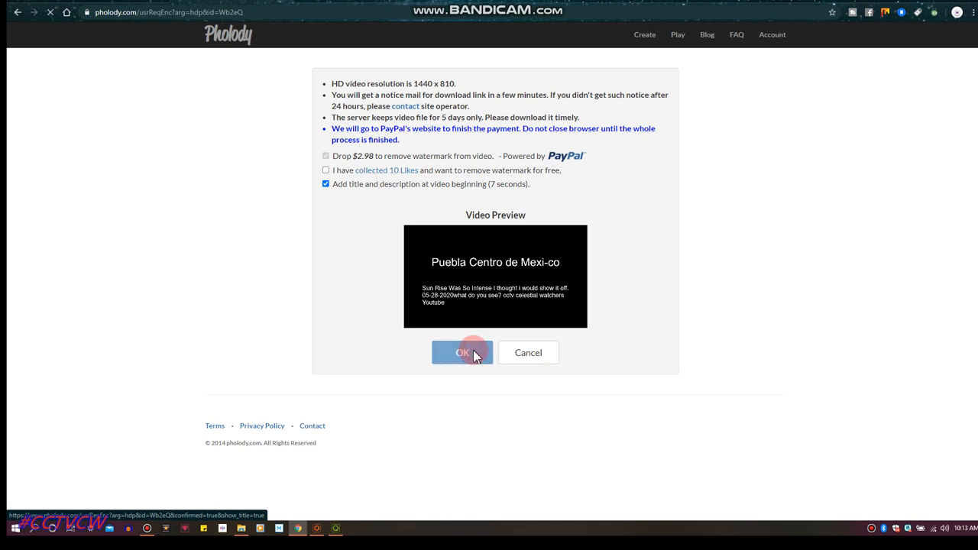
left_click(462, 352)
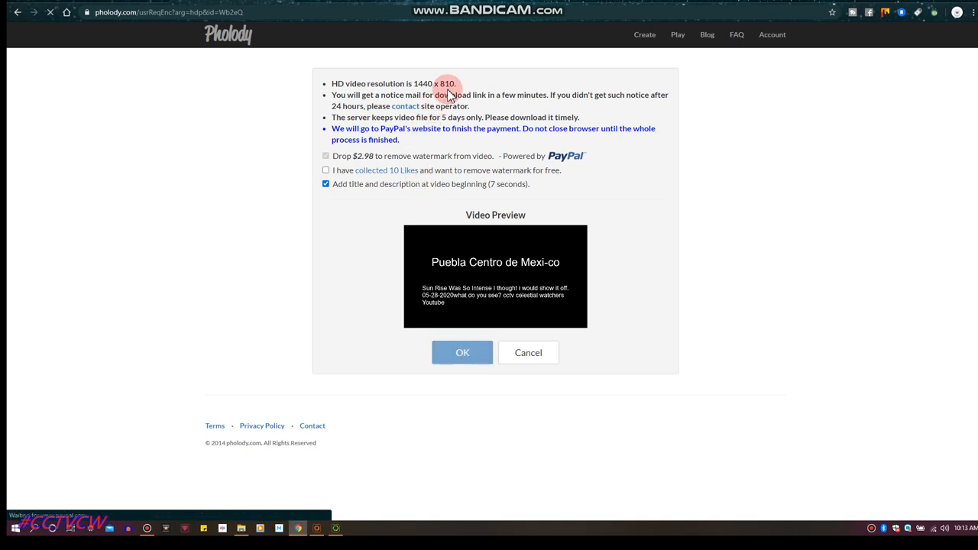
left_click(461, 351)
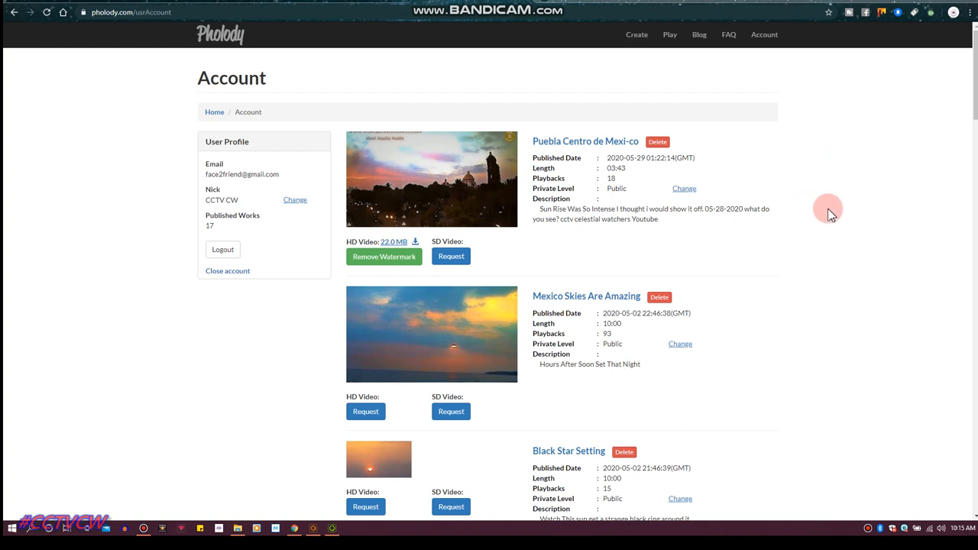
mouse_move(816, 223)
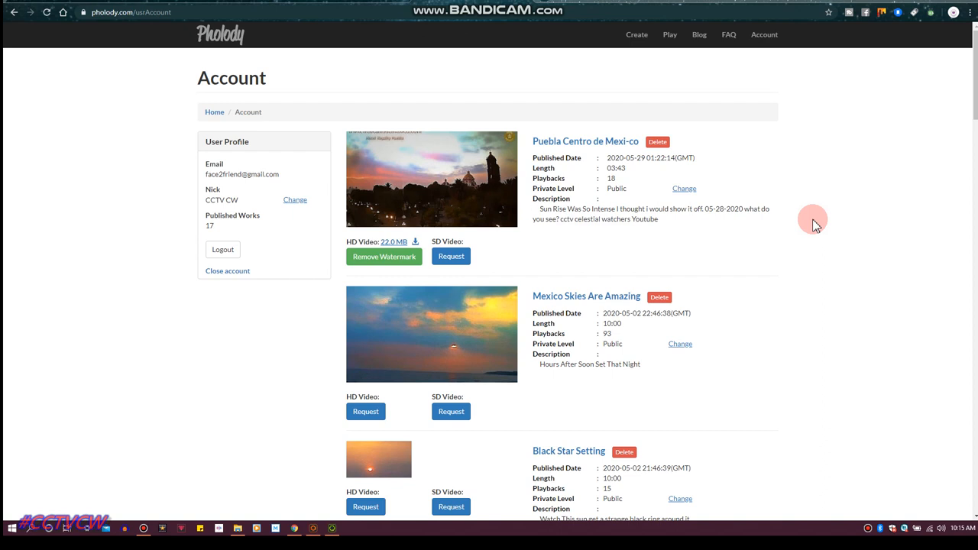
mouse_move(676, 80)
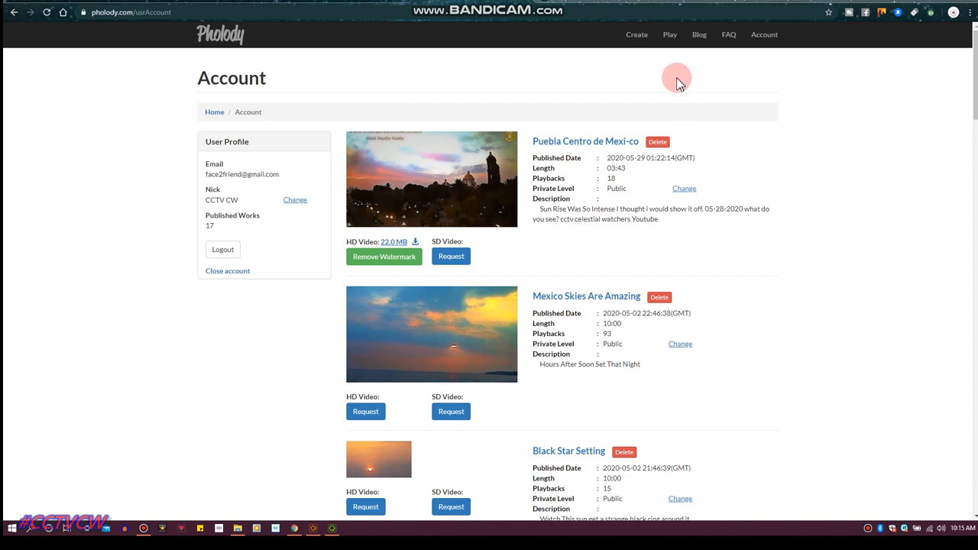
Use Create in the navigation bar to start the slideshow editor.
left_click(636, 34)
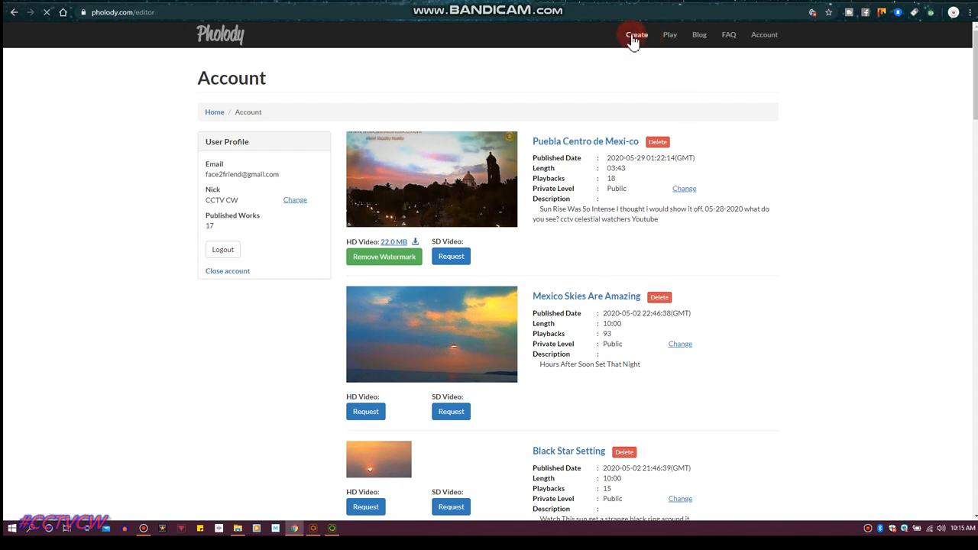
Dismiss the welcome popup and set the new slideshow to 16:9 widescreen.
left_click(636, 34)
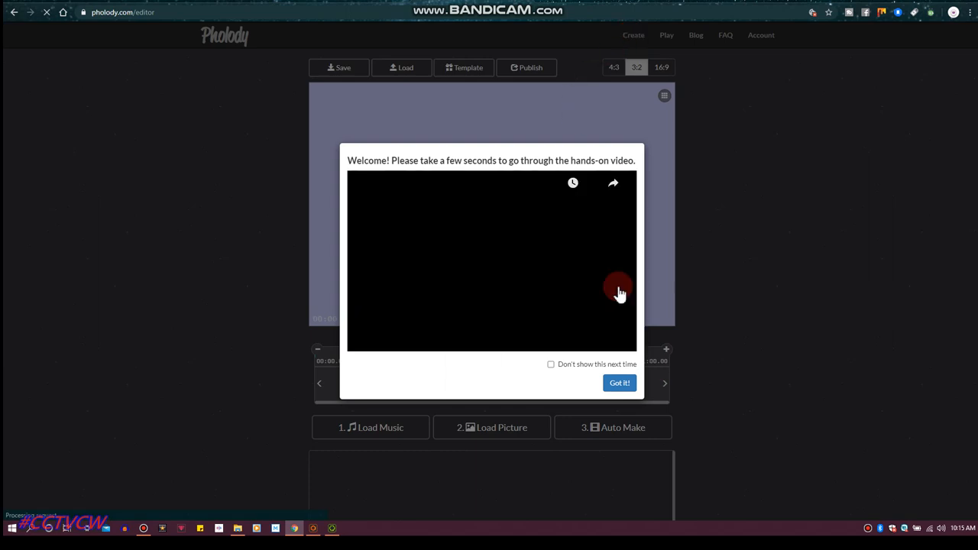
left_click(619, 382)
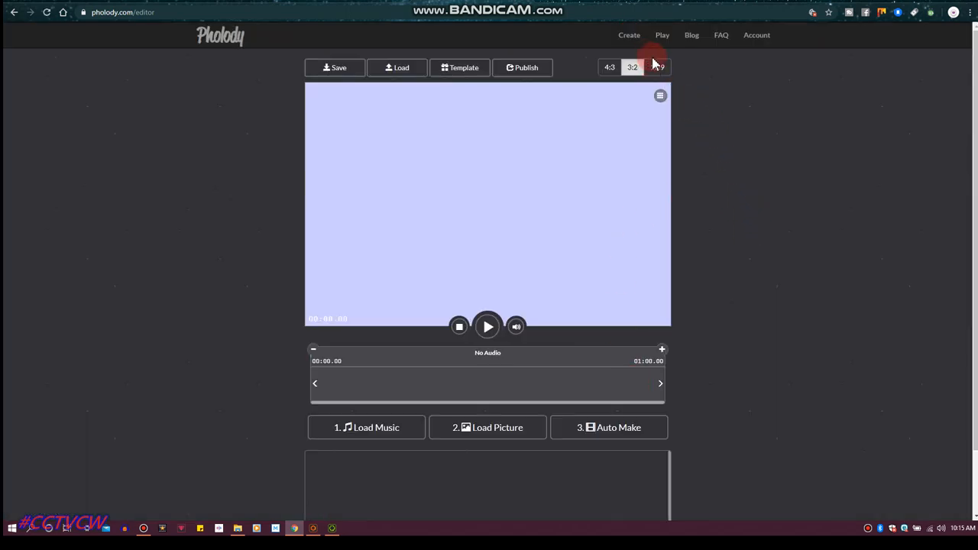
left_click(657, 67)
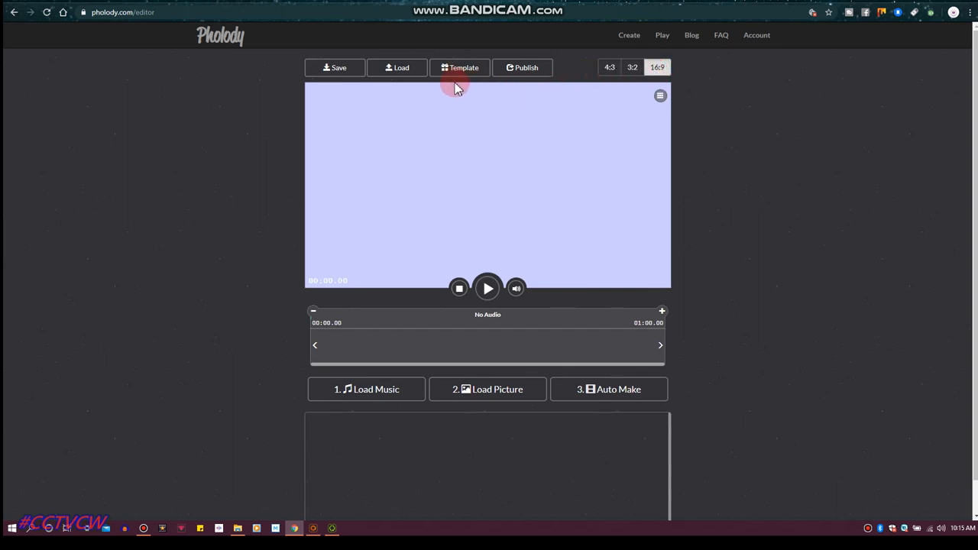
Look at the Template list and the empty saved-projects Load list, closing both without choosing.
left_click(459, 68)
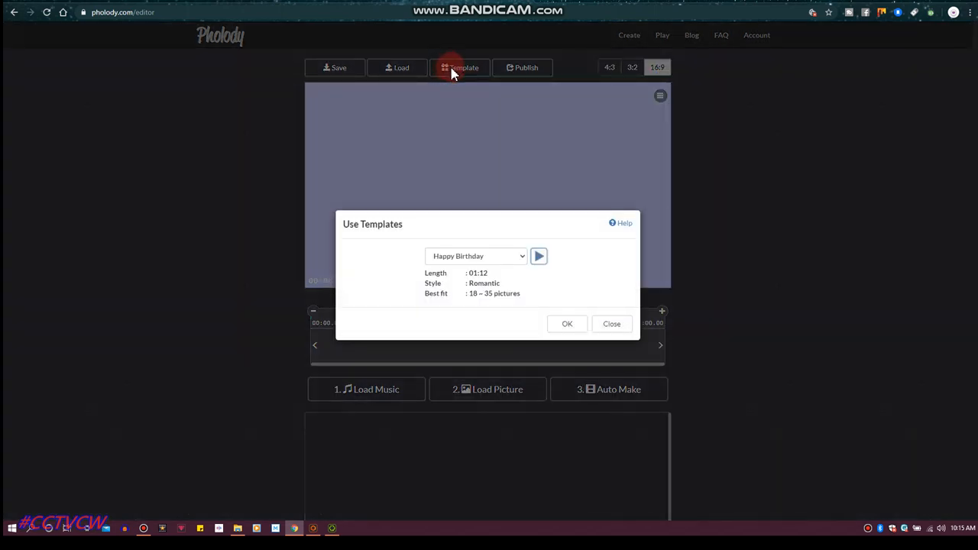
left_click(611, 324)
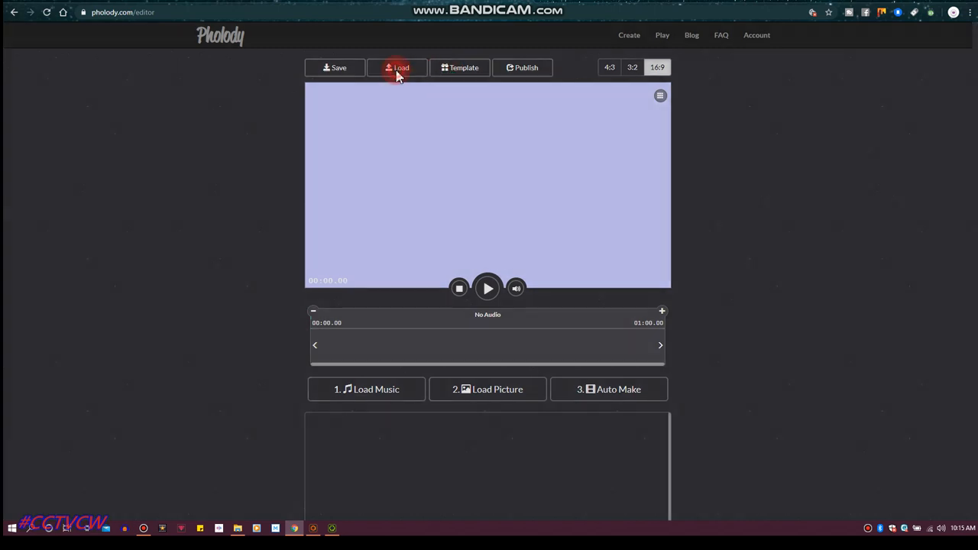
left_click(397, 68)
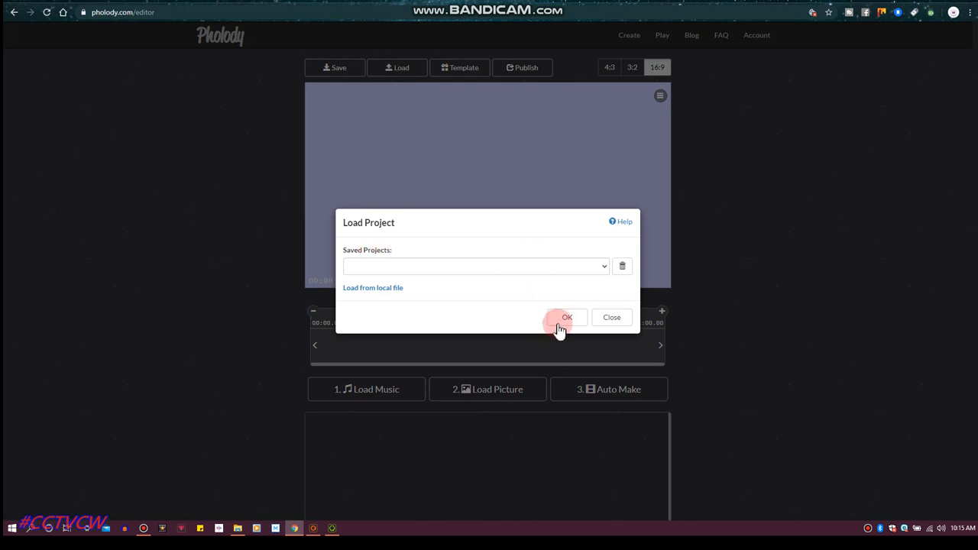
left_click(567, 316)
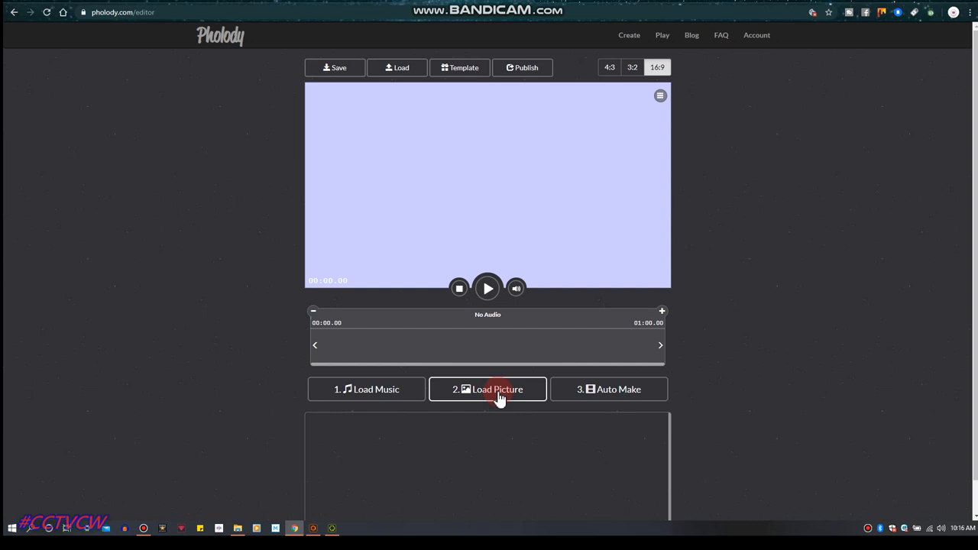
Load a first sunset picture from 5312020 MON SHOW's New folder into the picture strip.
left_click(487, 390)
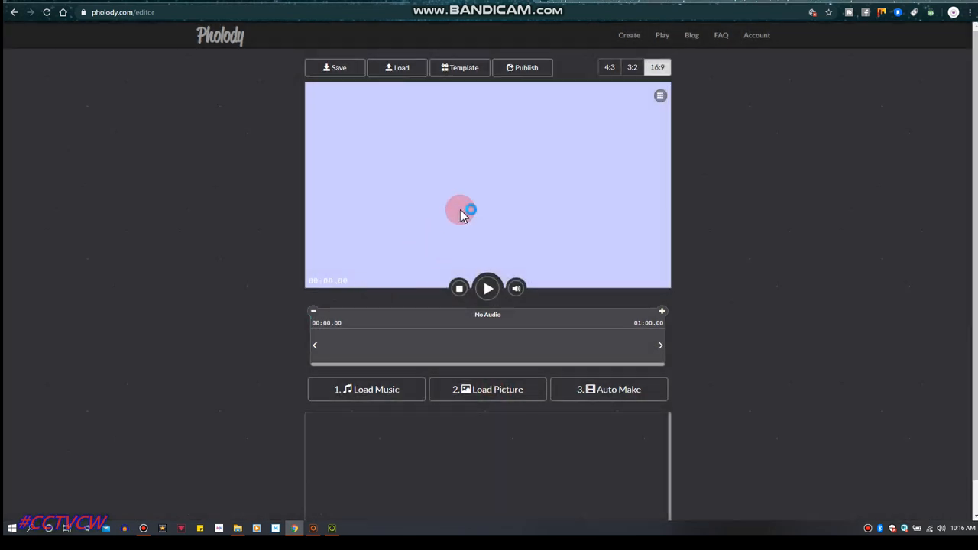
left_click(488, 390)
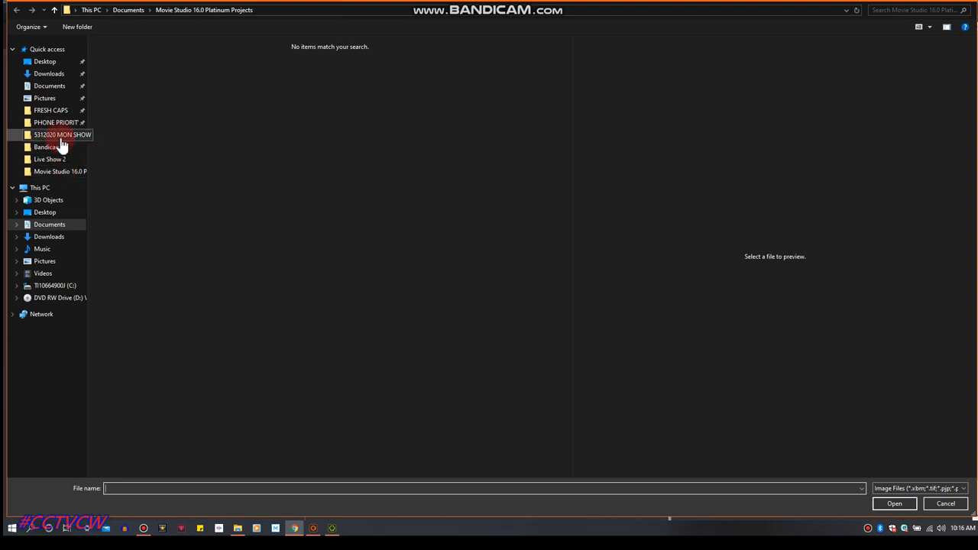
double_click(64, 135)
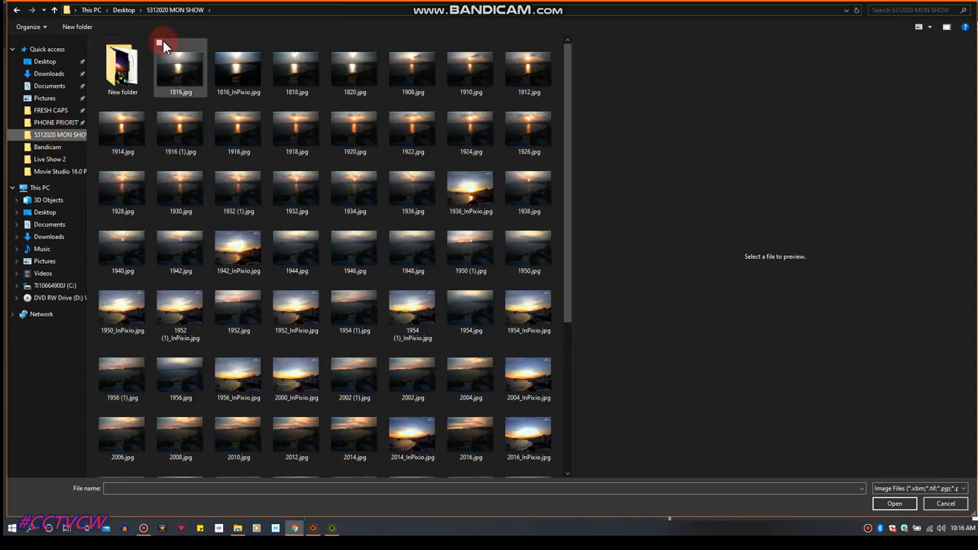
double_click(122, 69)
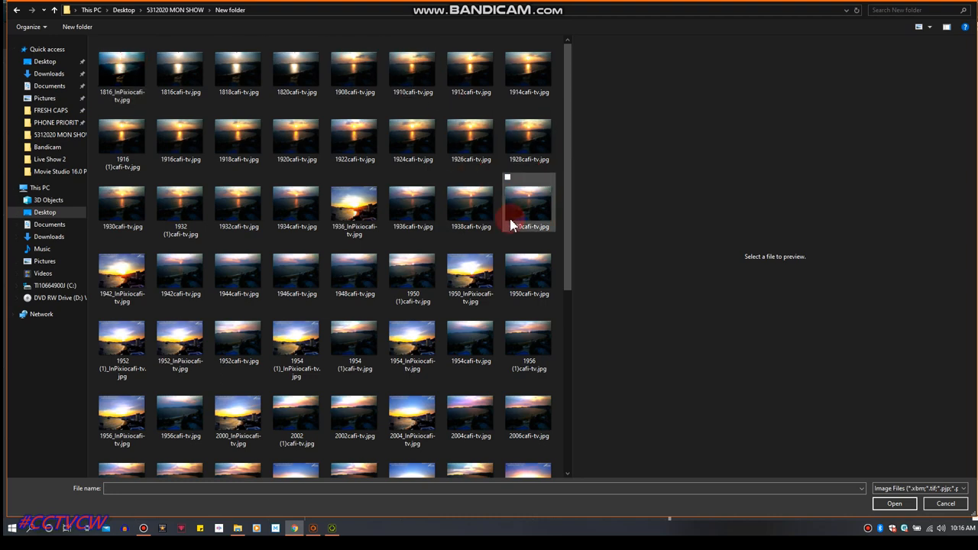
left_click(354, 206)
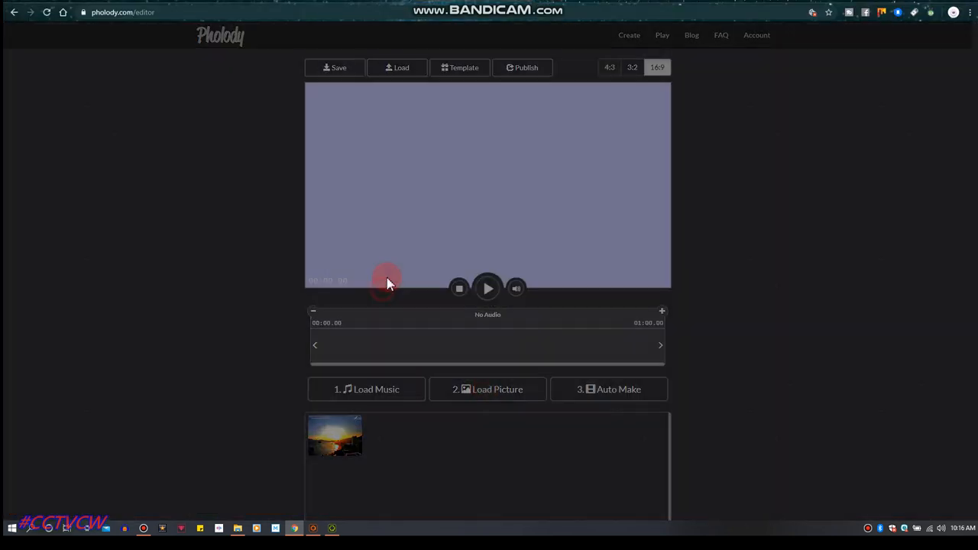
Load the Acapulco bay and other 1952 sunset images so five pictures sit in the strip.
left_click(488, 390)
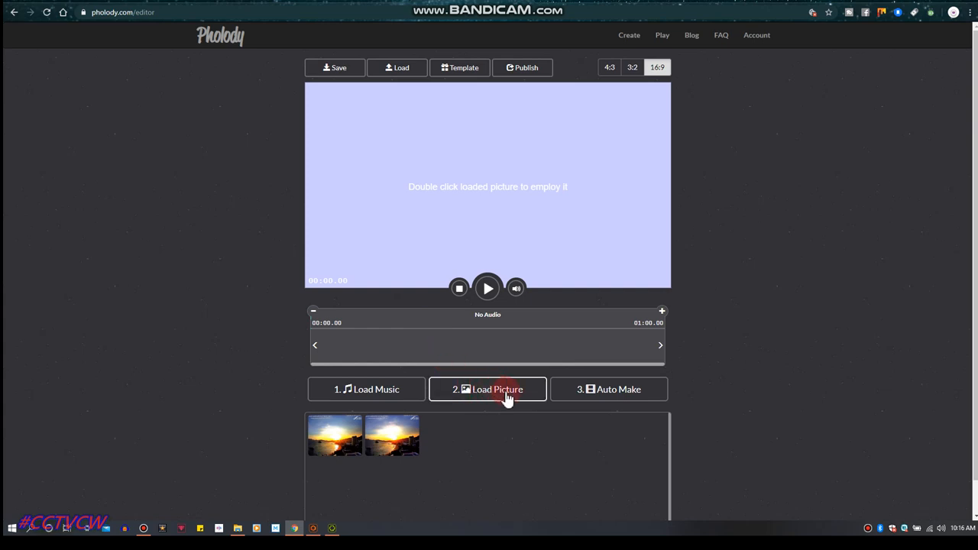
mouse_move(385, 296)
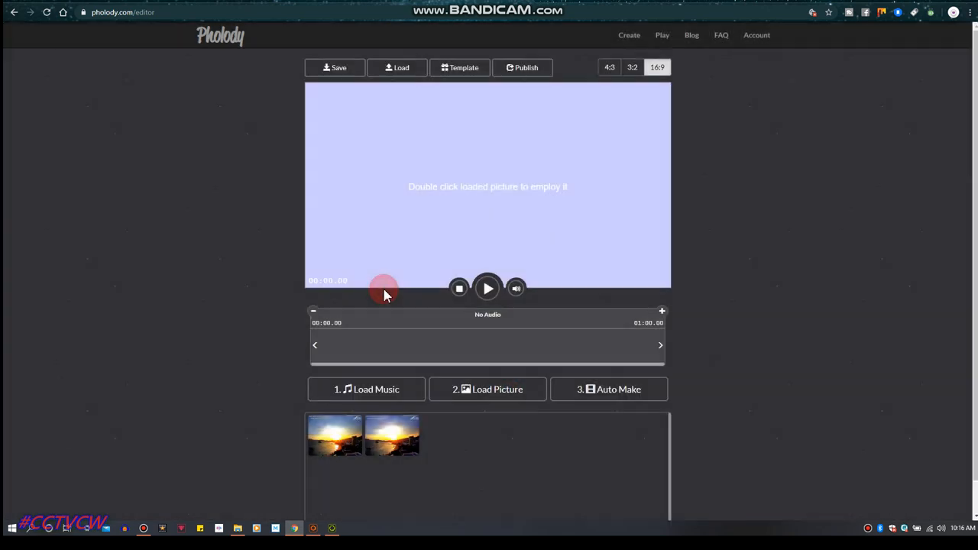
left_click(486, 390)
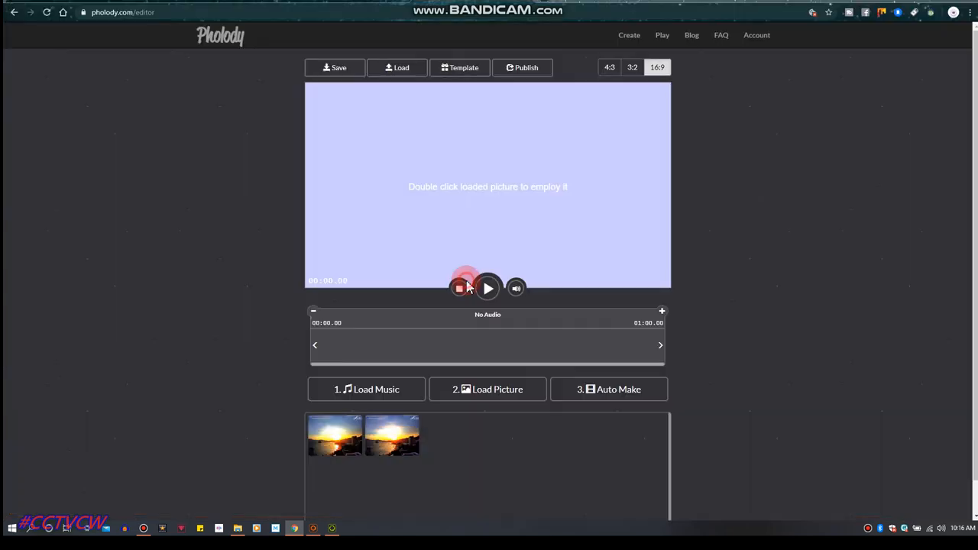
left_click(488, 389)
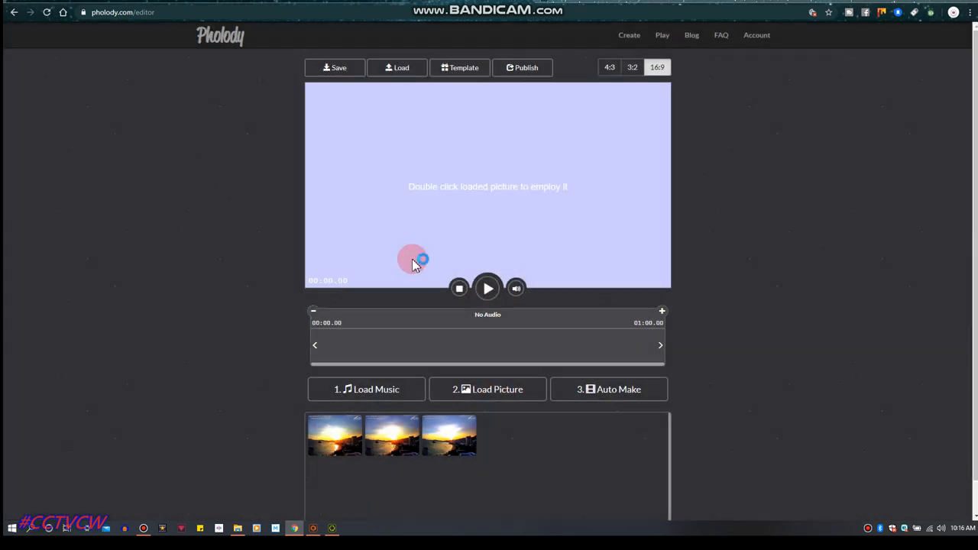
left_click(488, 390)
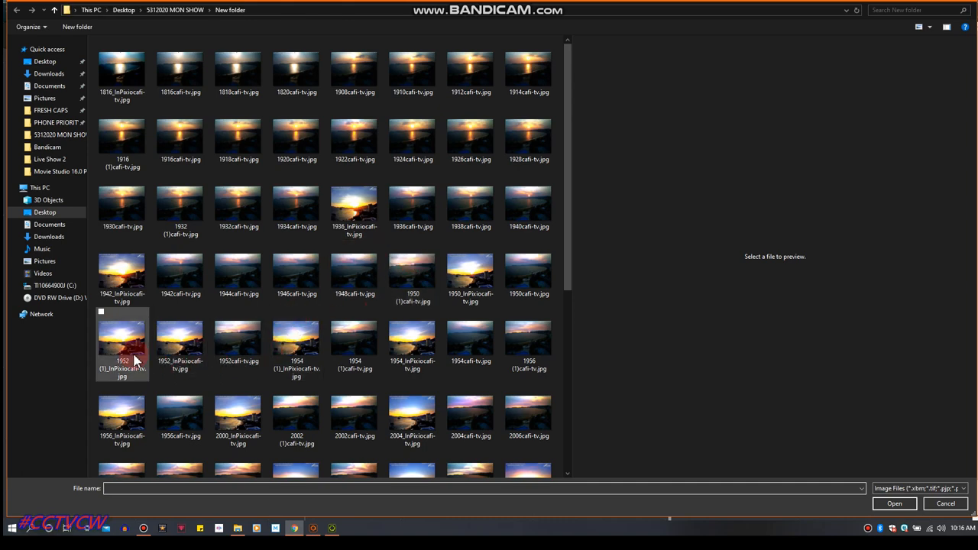
left_click(122, 346)
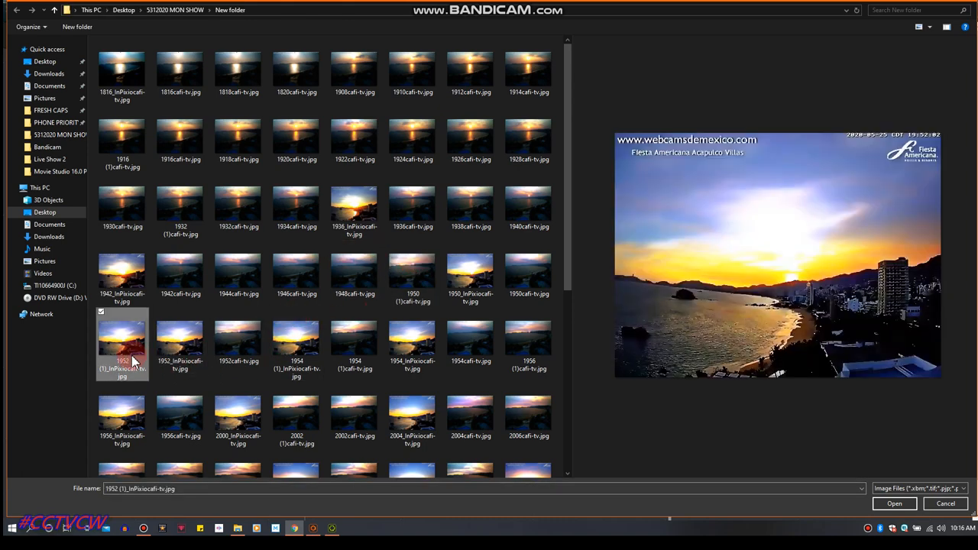
left_click(181, 344)
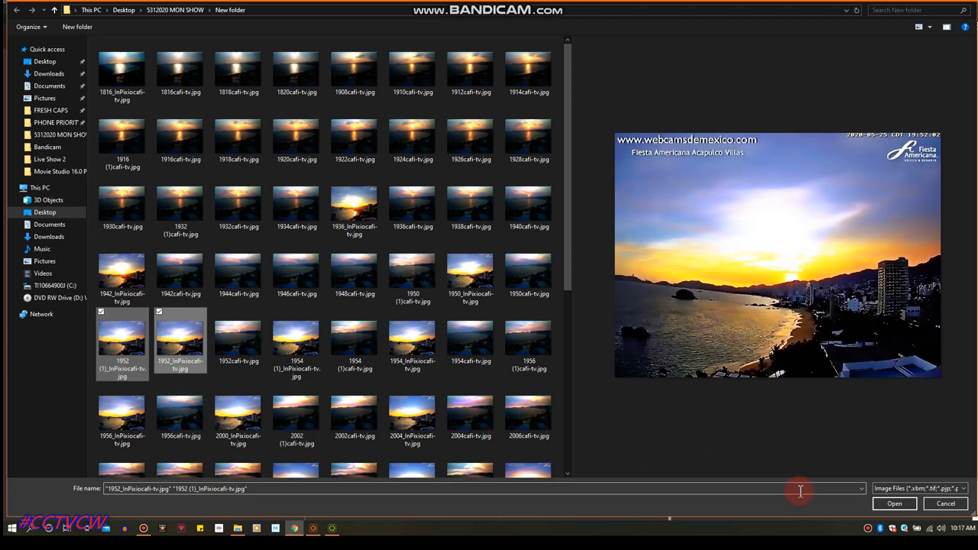
left_click(894, 503)
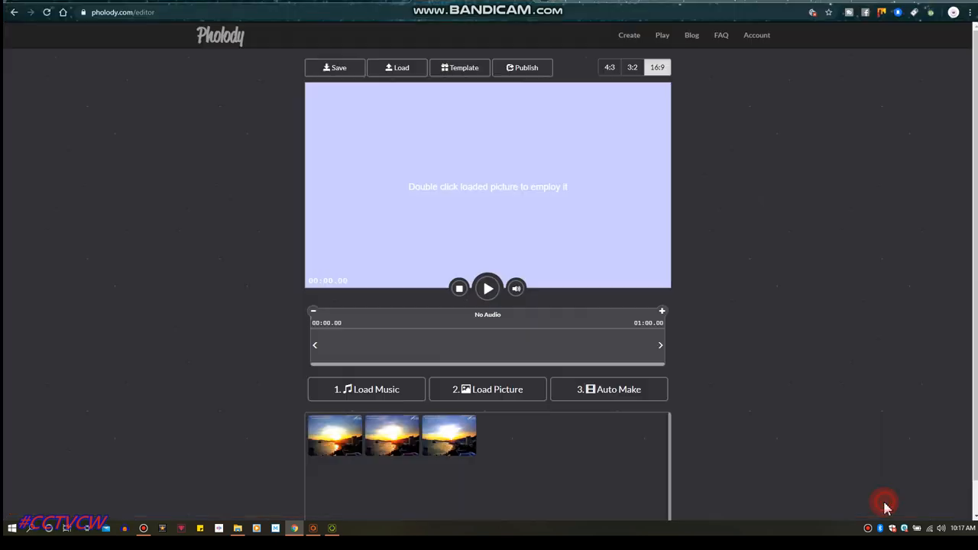
left_click(487, 389)
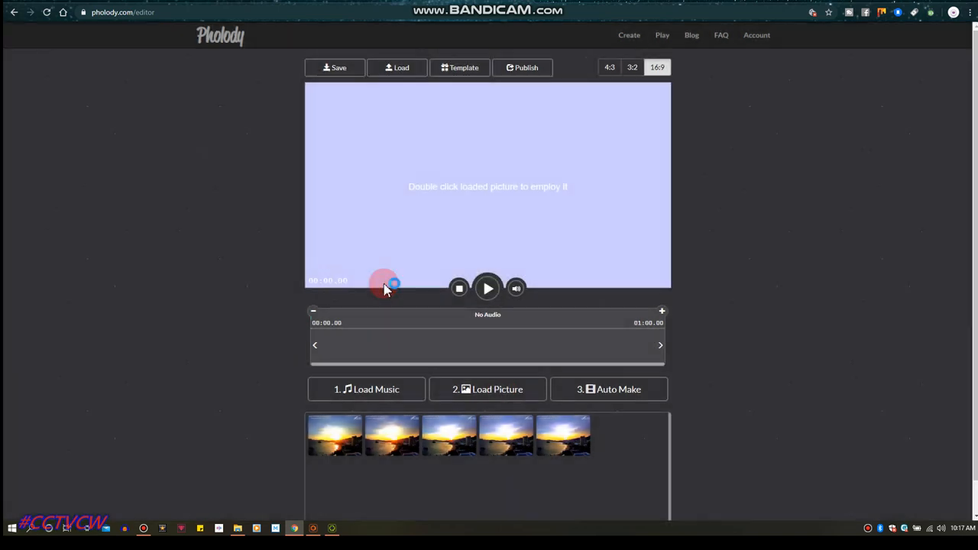
left_click(487, 390)
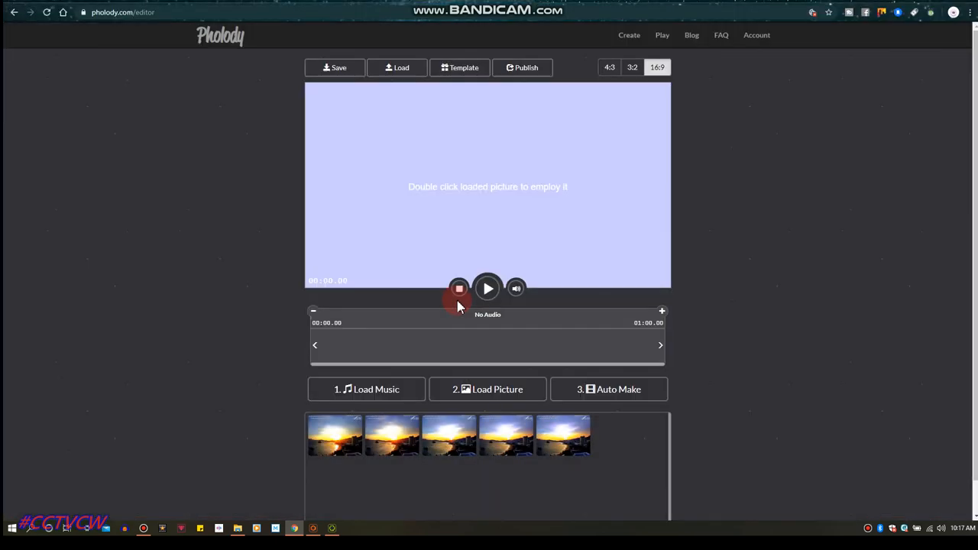
Load a sixth sunset picture from the computer folder into the picture strip.
left_click(488, 389)
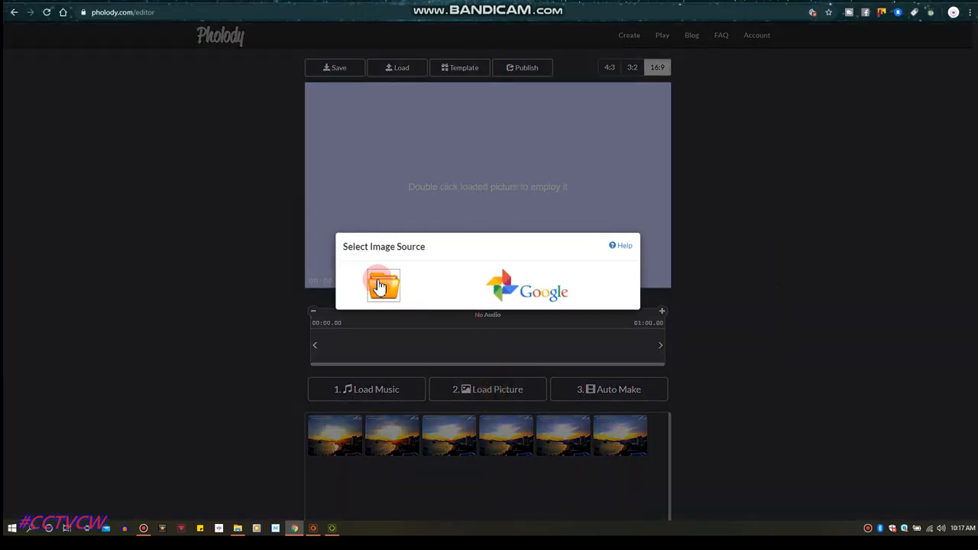
left_click(382, 286)
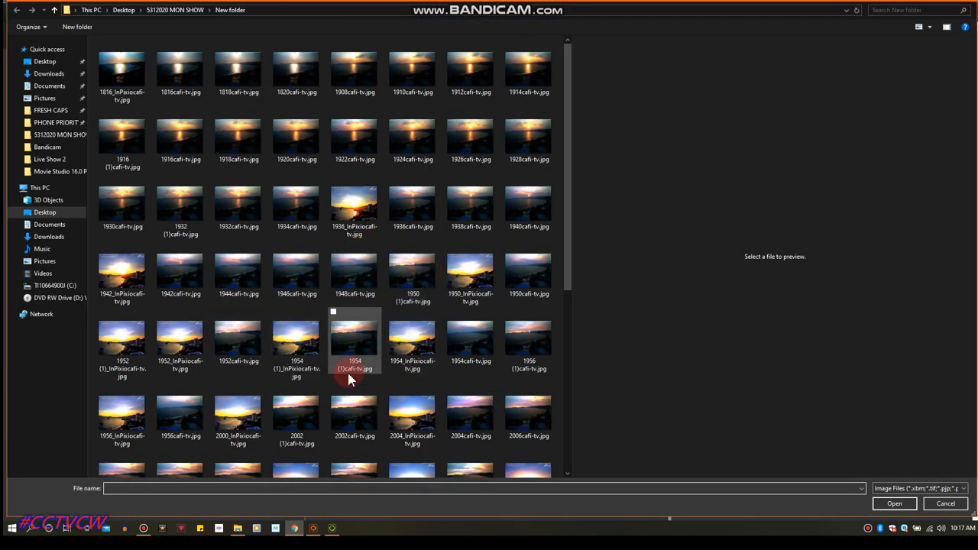
mouse_move(470, 275)
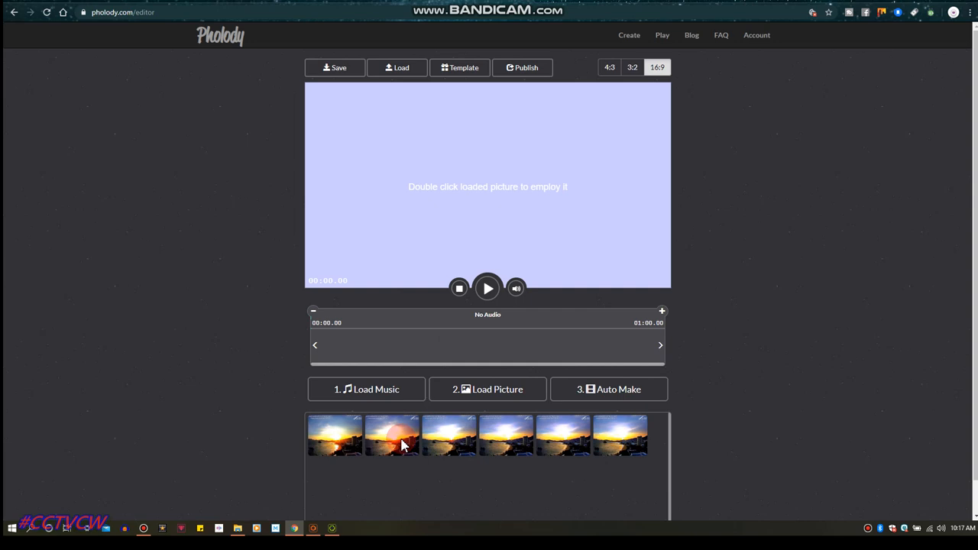
mouse_move(565, 437)
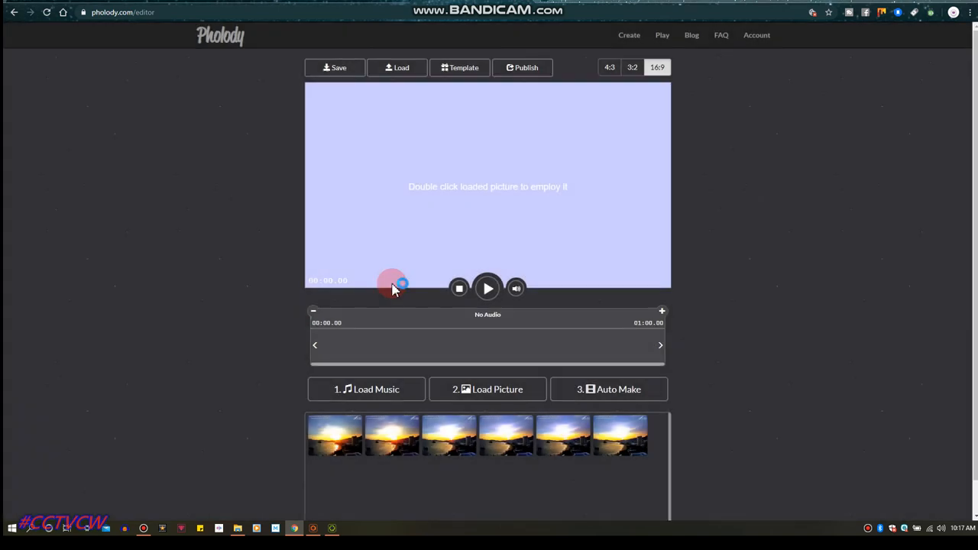
left_click(488, 389)
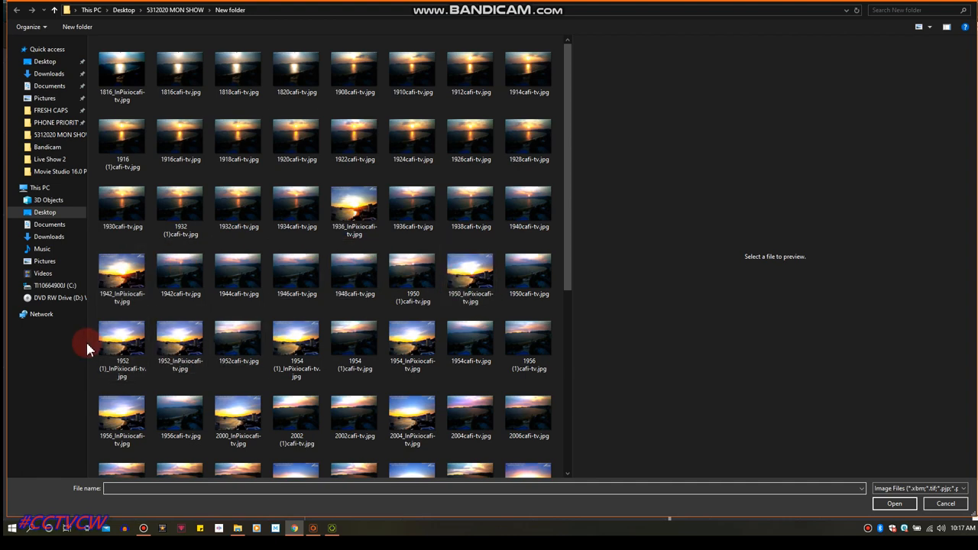
left_click(413, 342)
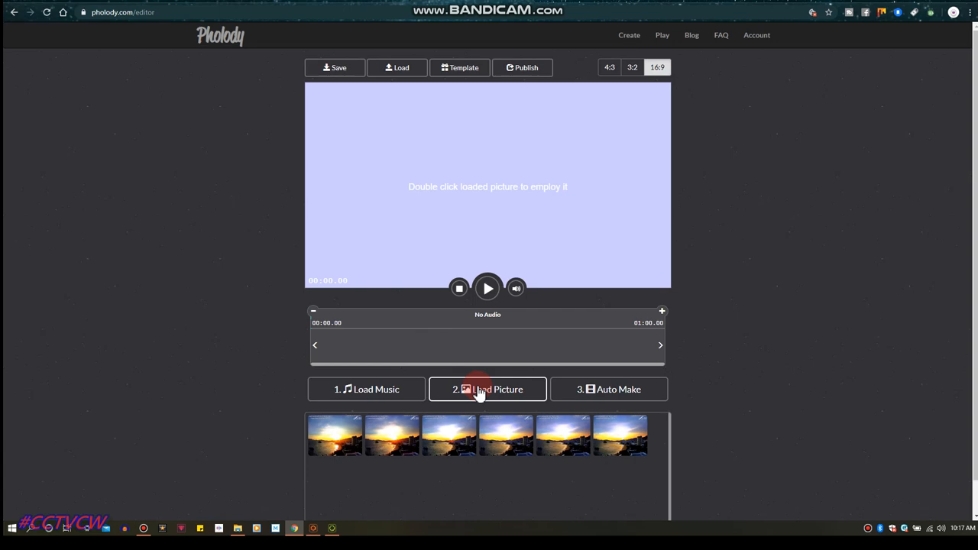
Load a seventh sunset picture from the computer, leaving audio still empty.
left_click(488, 390)
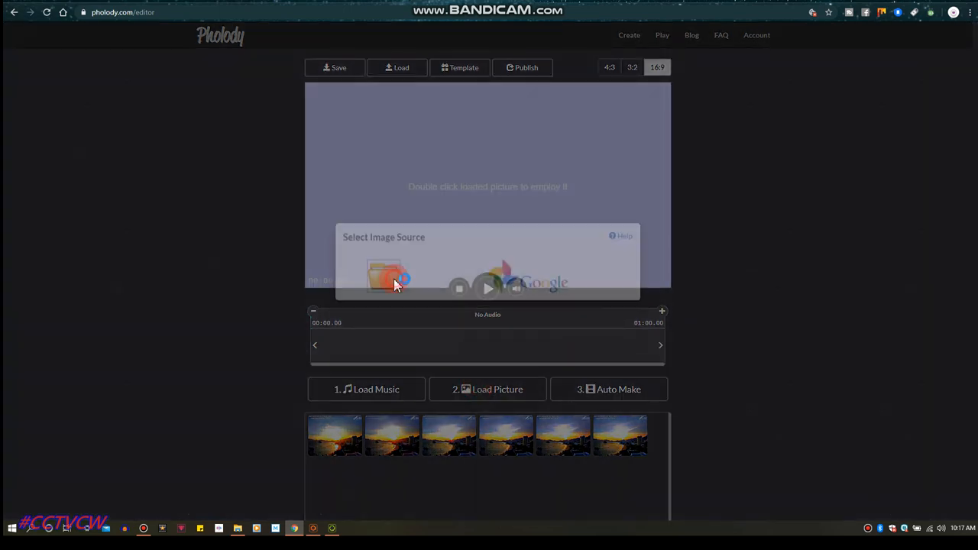
left_click(390, 278)
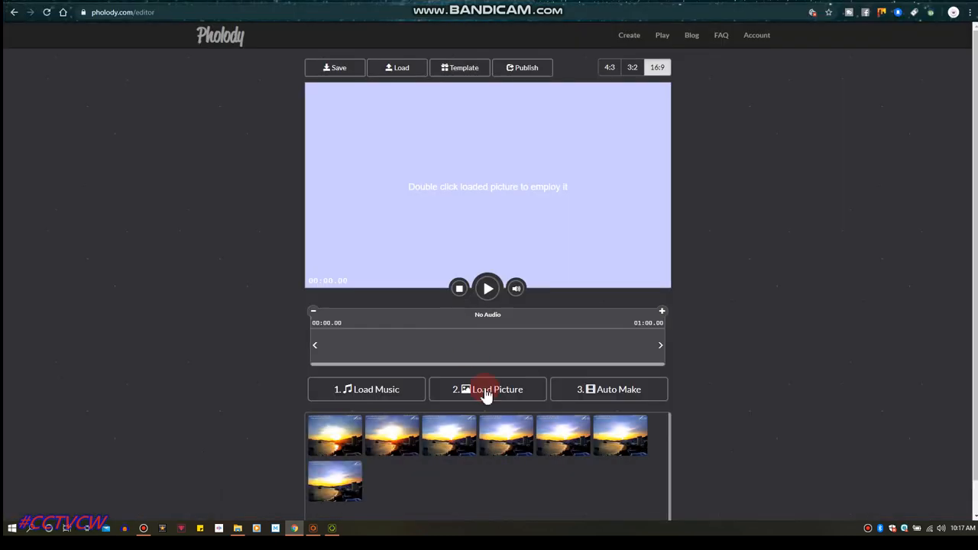
mouse_move(365, 275)
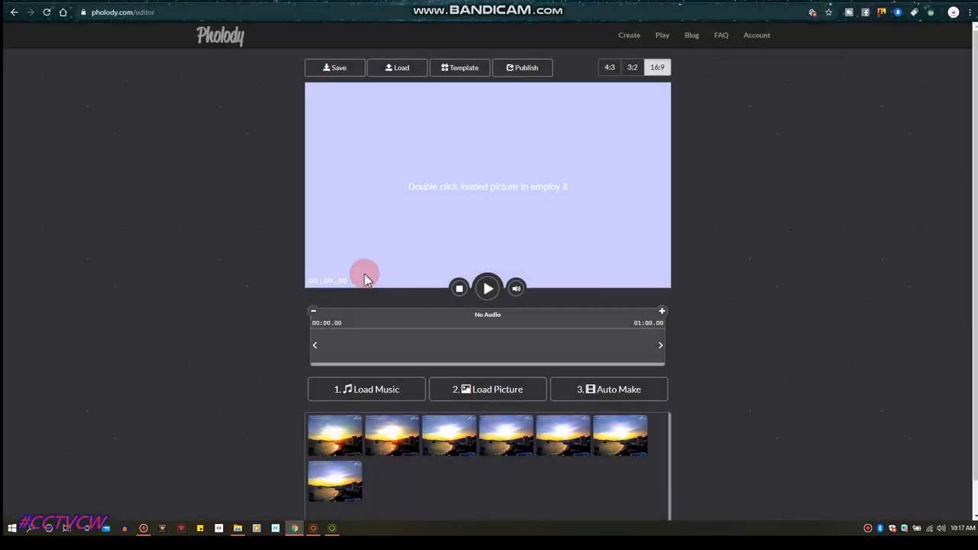
Load further sunset JPGs from the local folder, growing the picture strip.
left_click(487, 390)
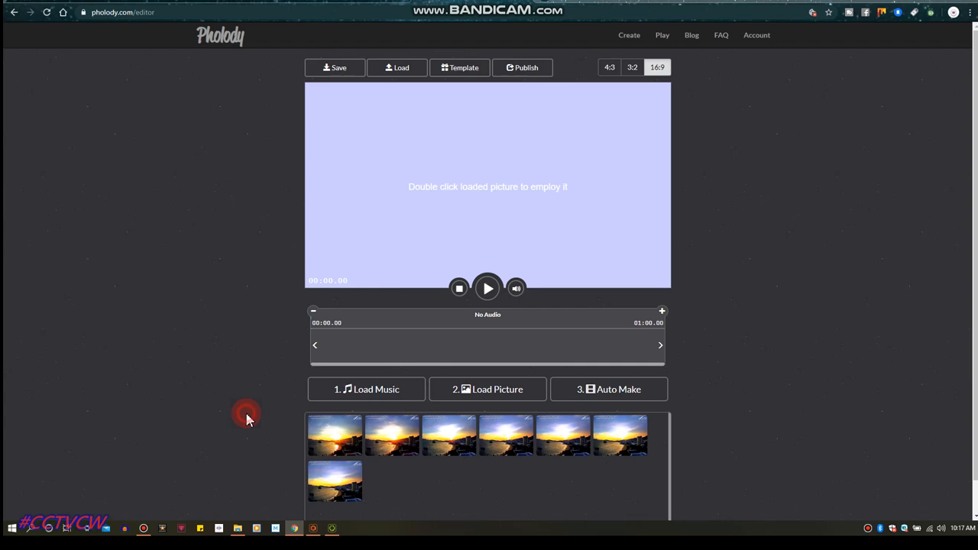
left_click(487, 390)
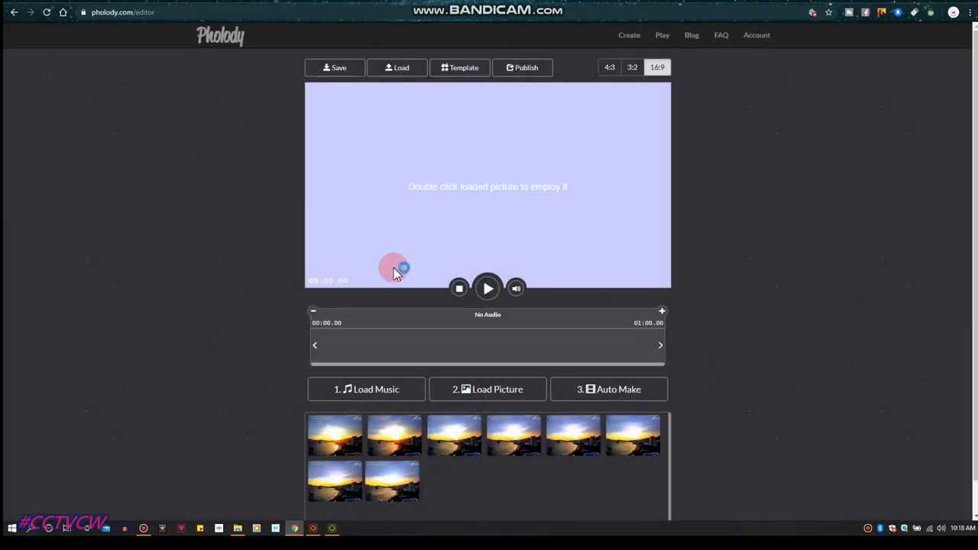
left_click(487, 389)
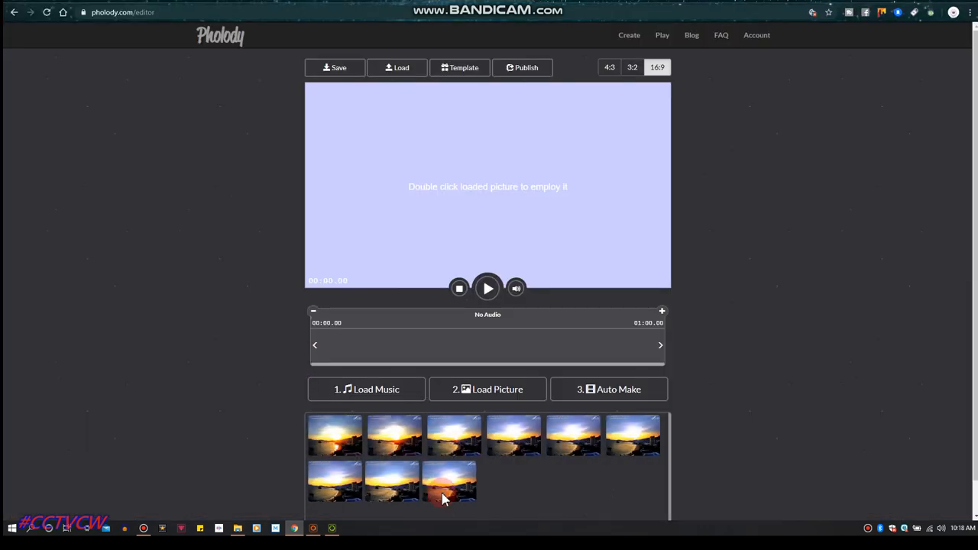
left_click(488, 390)
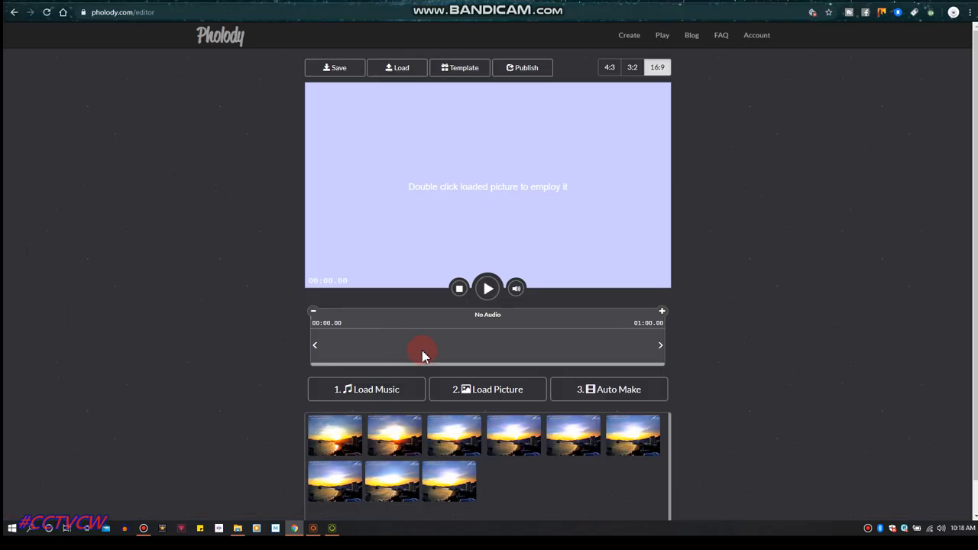
left_click(488, 389)
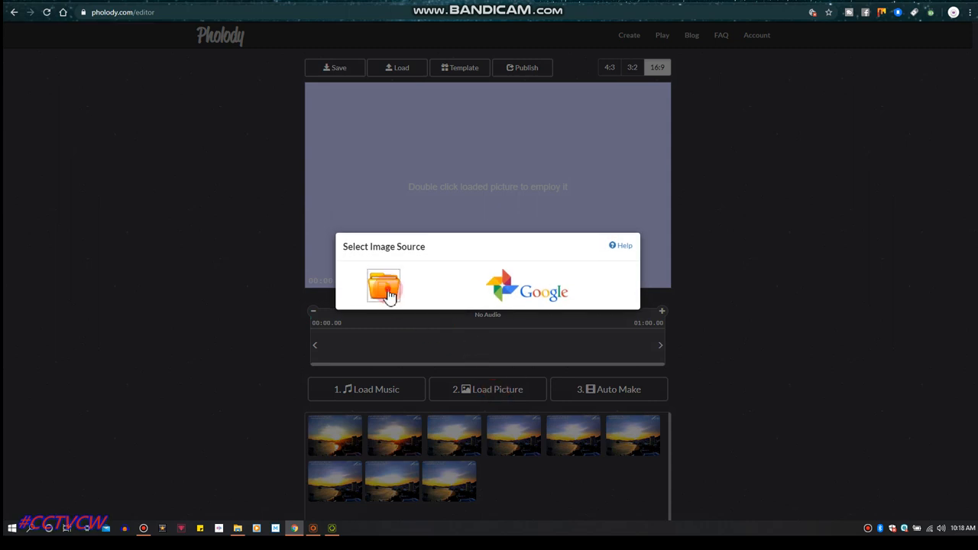
left_click(384, 288)
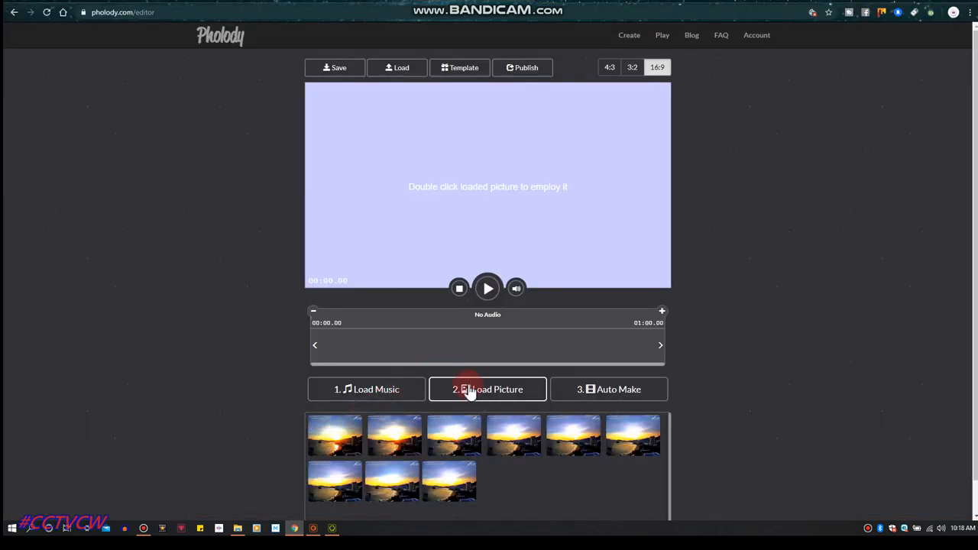
mouse_move(391, 296)
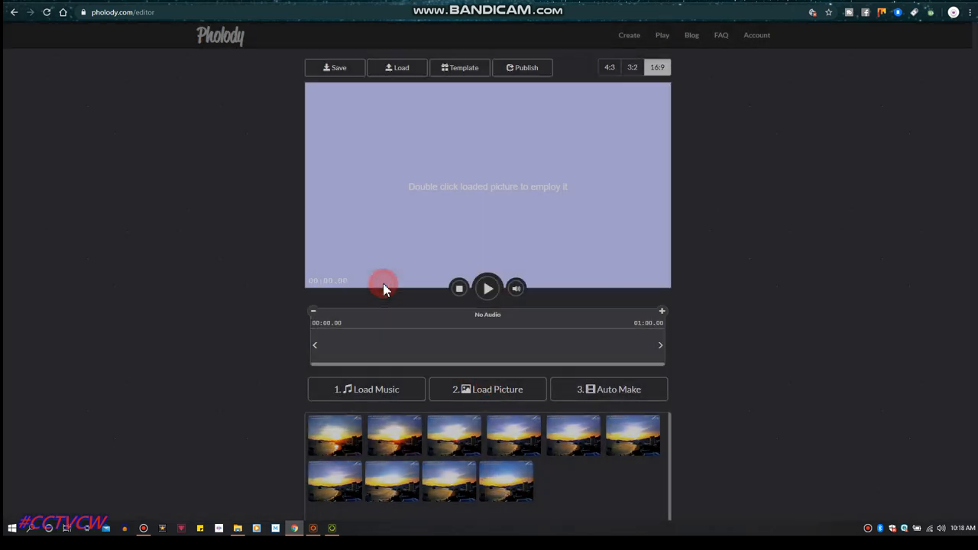
left_click(487, 390)
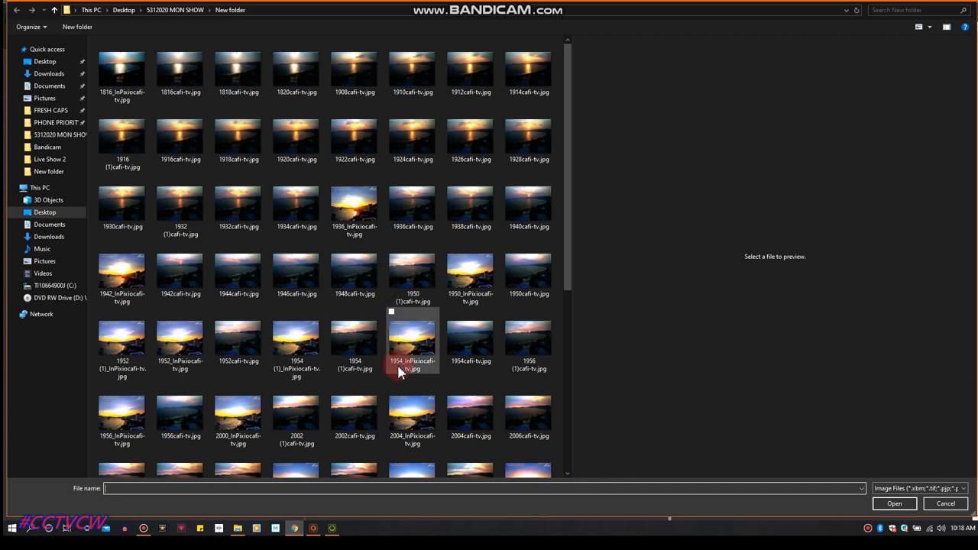
scroll("down", 3)
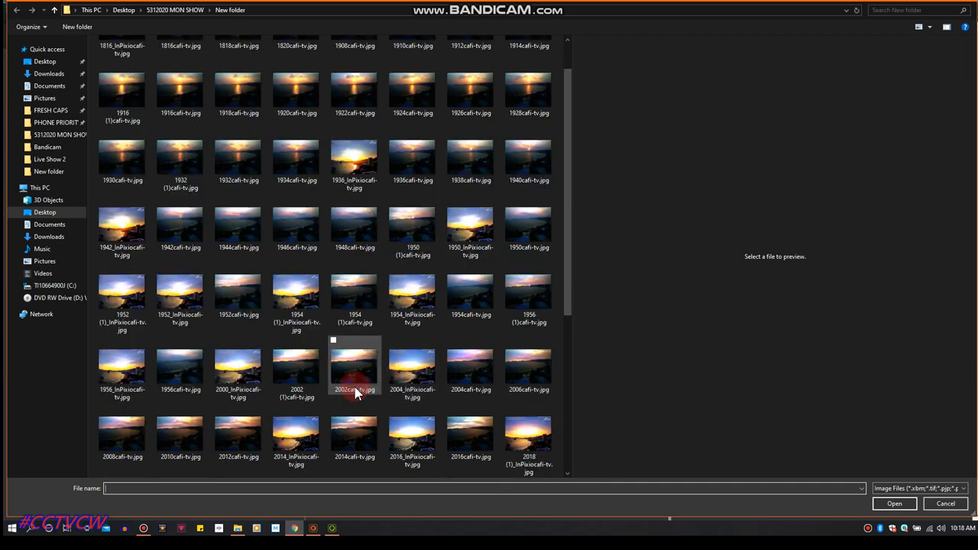
left_click(297, 436)
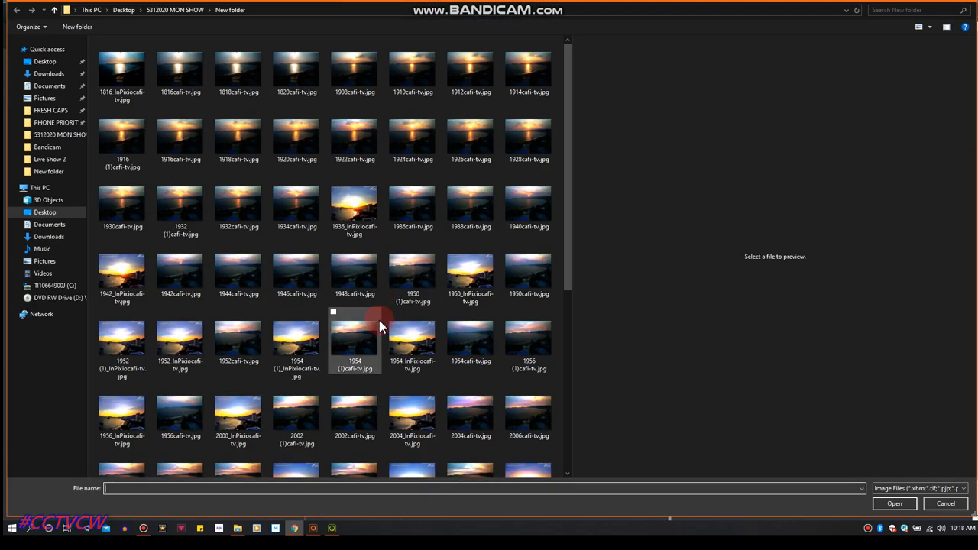
scroll("down", 3)
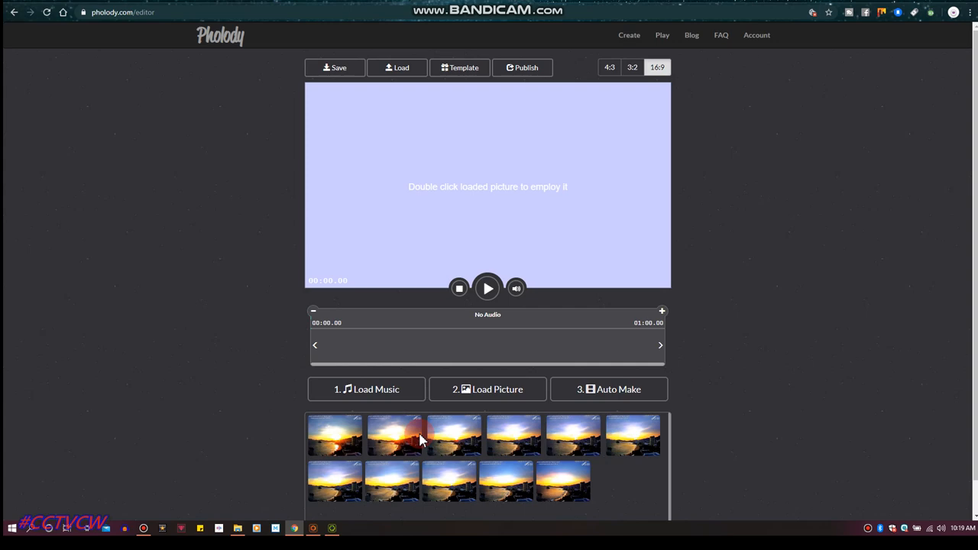
Bring in more sunset pictures from the computer folder one after another.
left_click(488, 390)
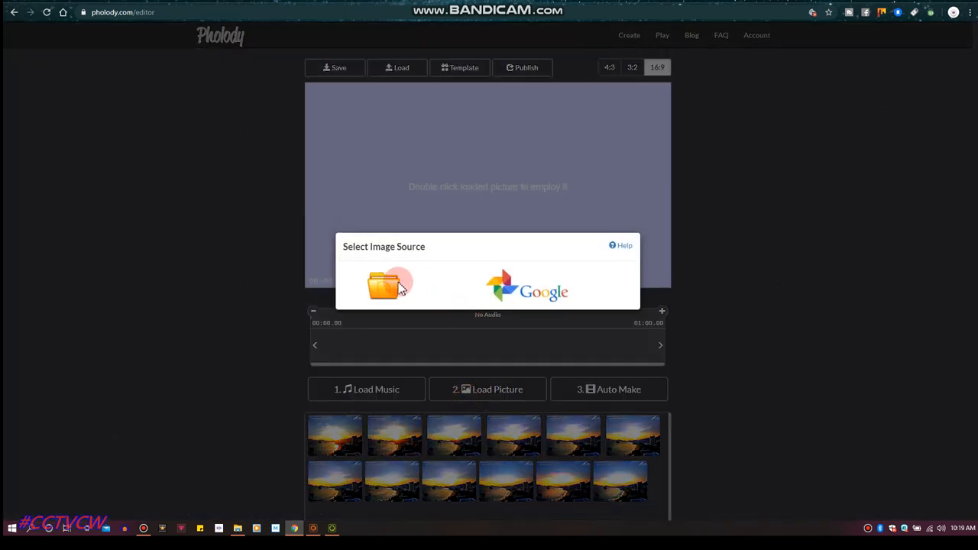
left_click(390, 288)
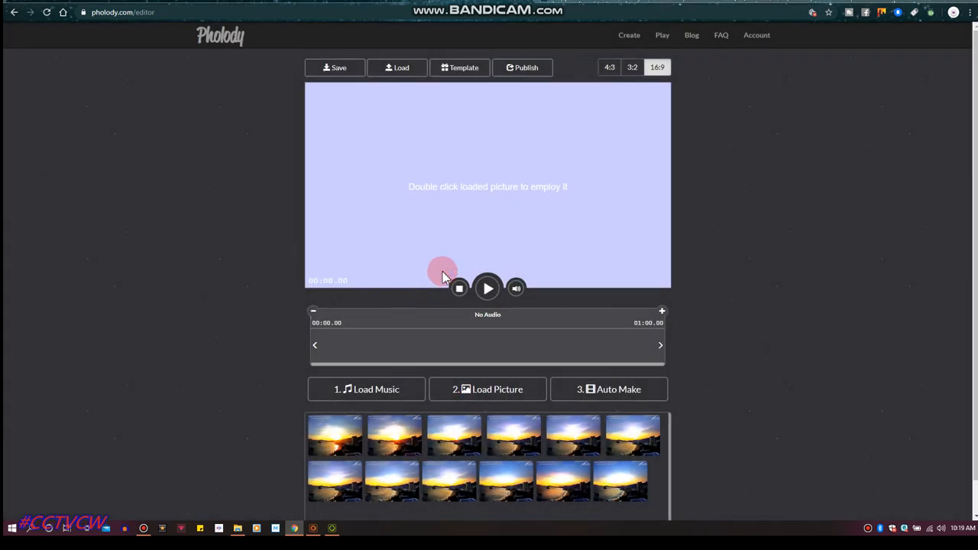
left_click(486, 390)
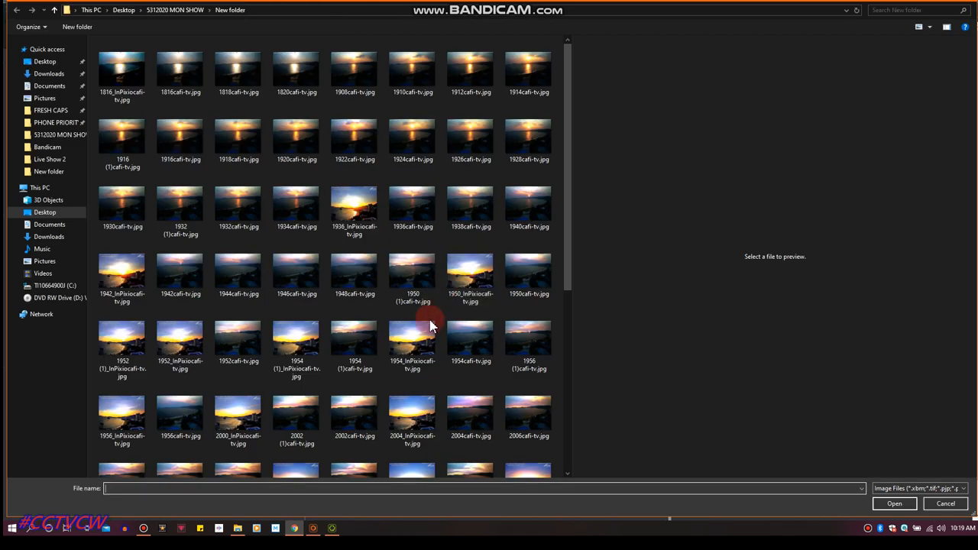
scroll("down", 3)
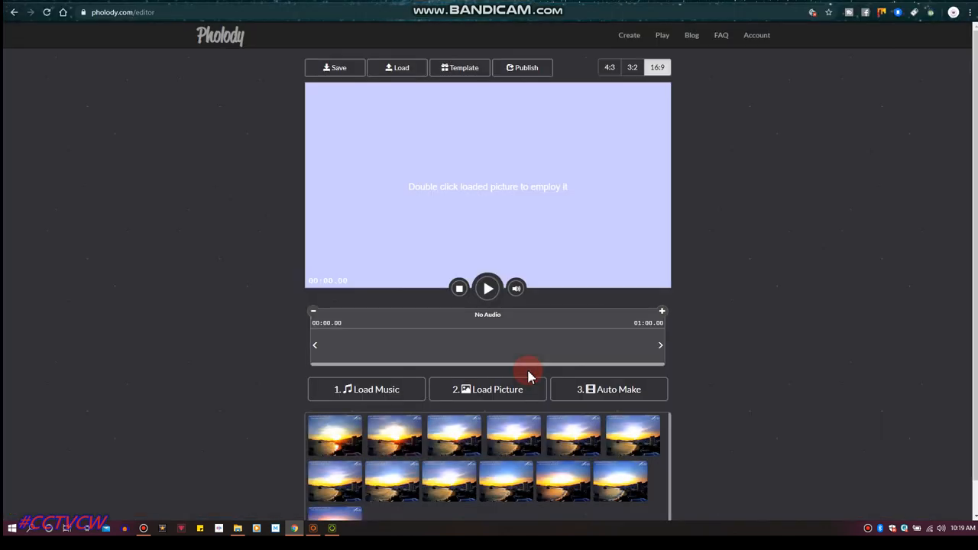
left_click(488, 390)
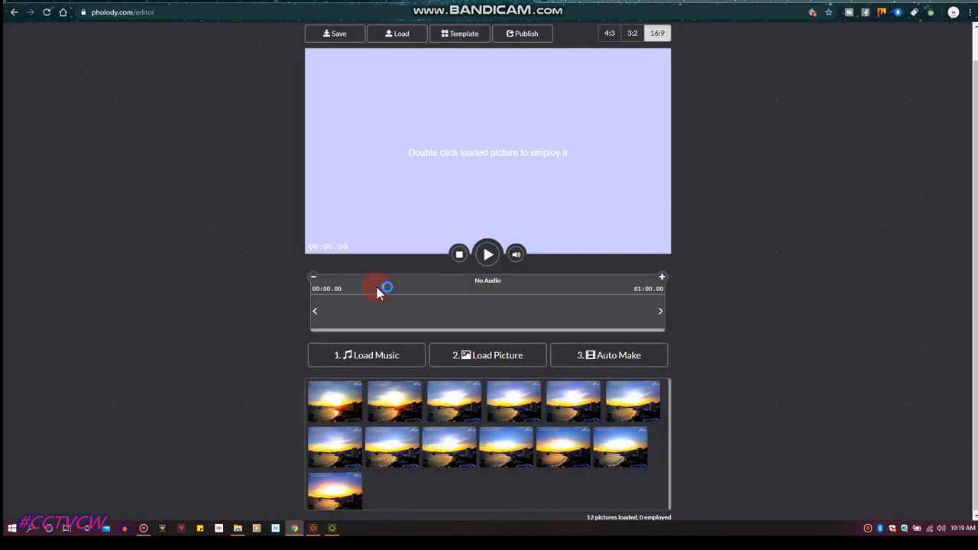
left_click(486, 355)
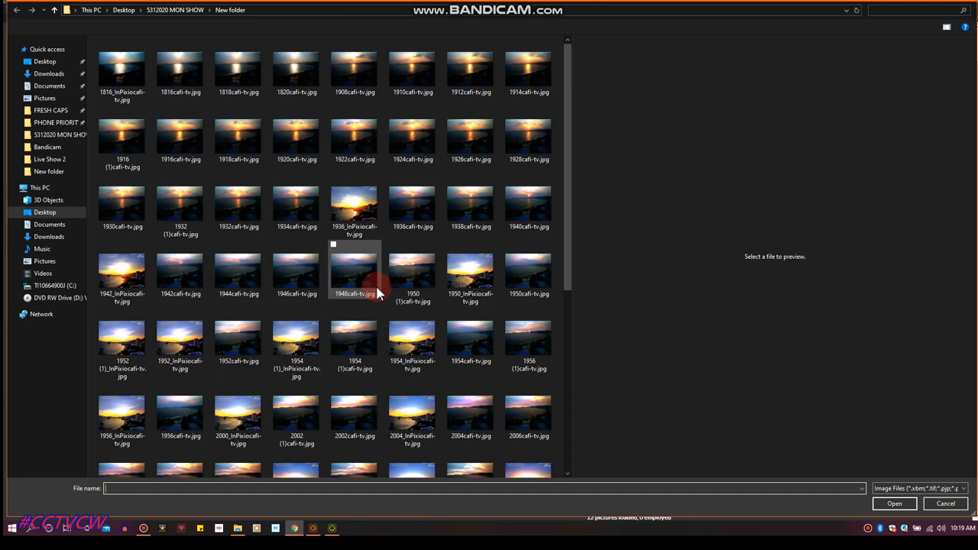
scroll("down", 3)
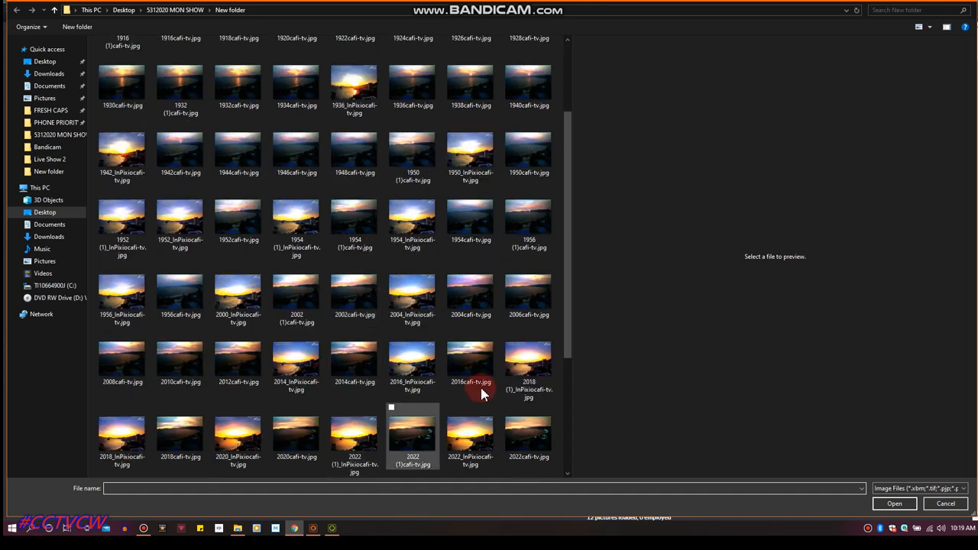
left_click(529, 364)
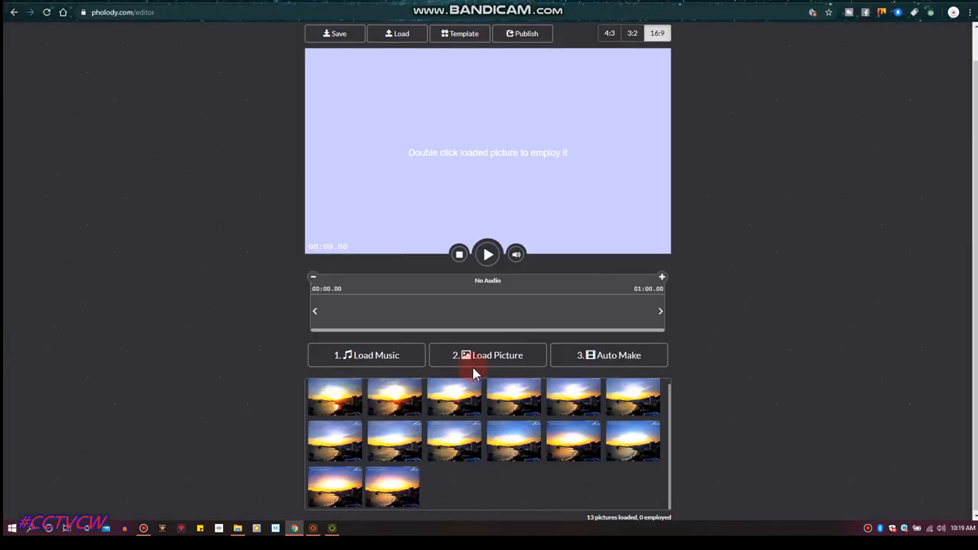
Load the remaining sunset pictures, bringing the library to 22 images with no audio.
left_click(488, 355)
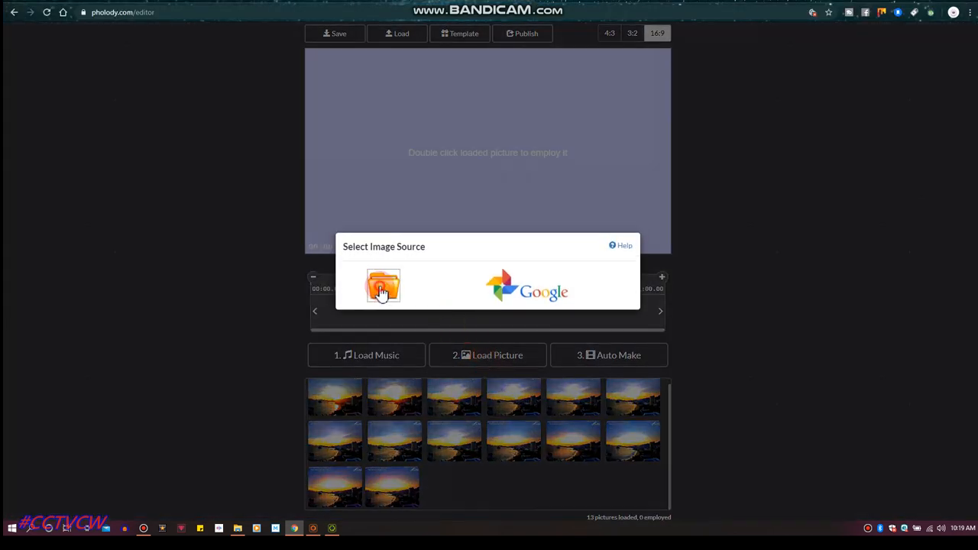
left_click(382, 287)
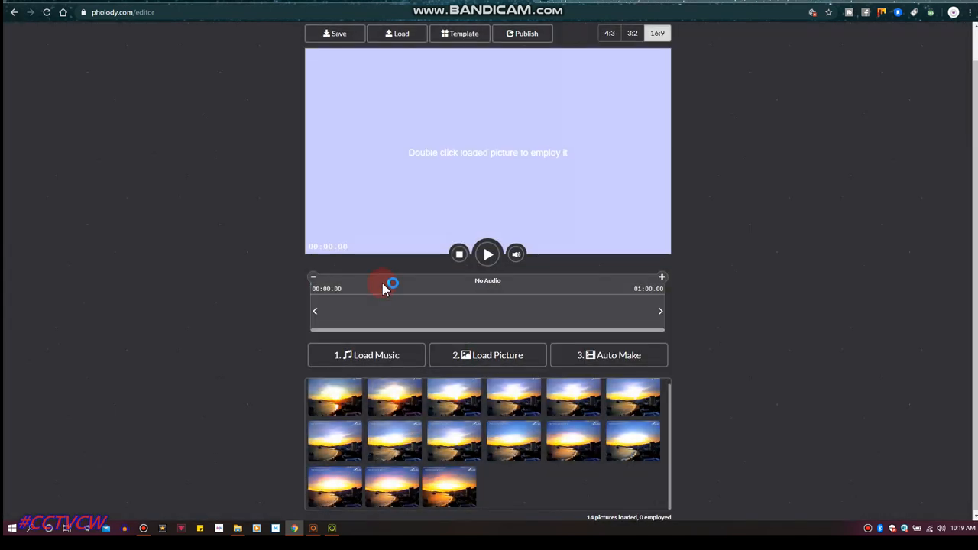
left_click(486, 354)
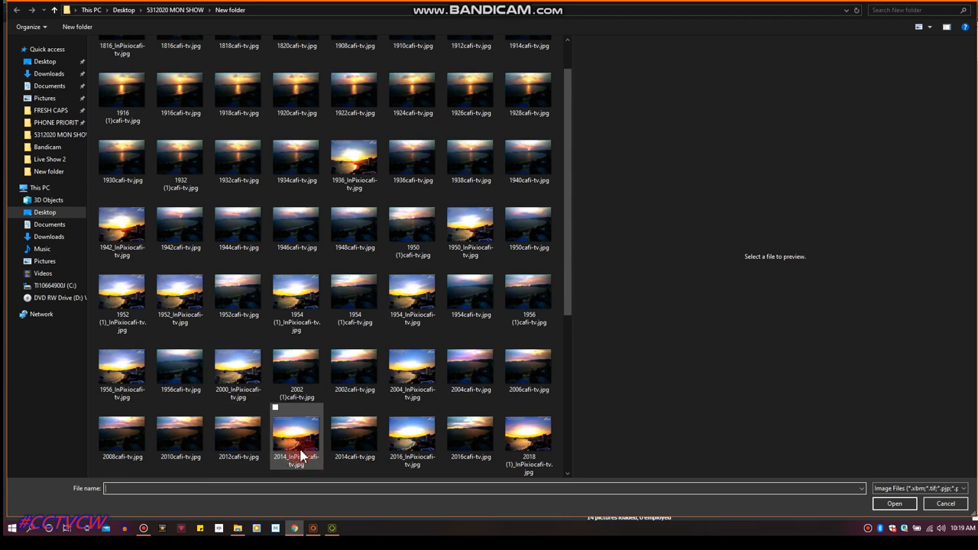
mouse_move(296, 298)
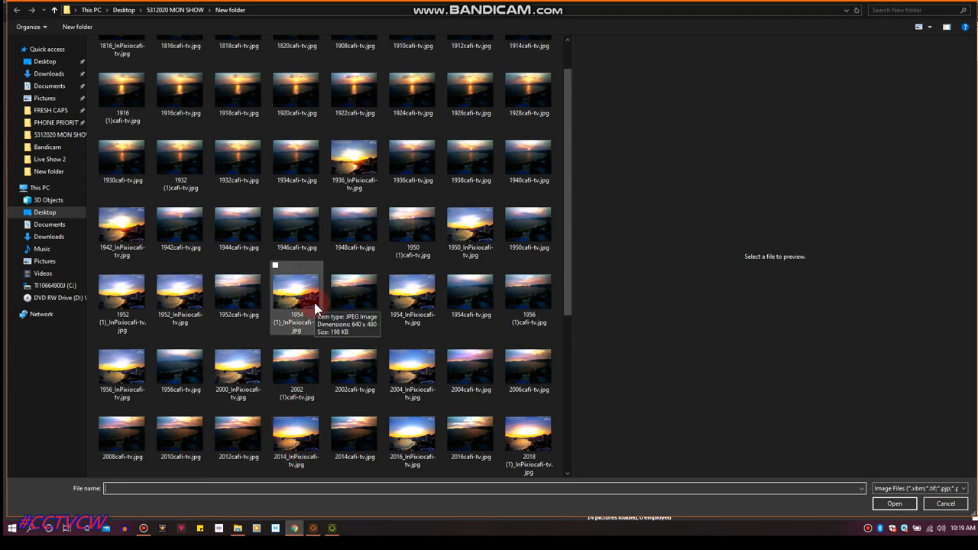
scroll("down", 3)
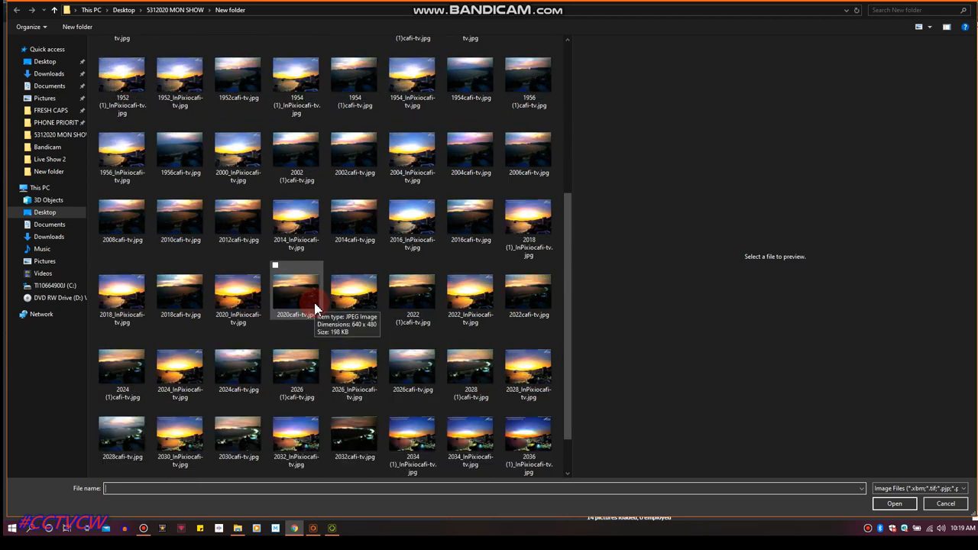
mouse_move(244, 275)
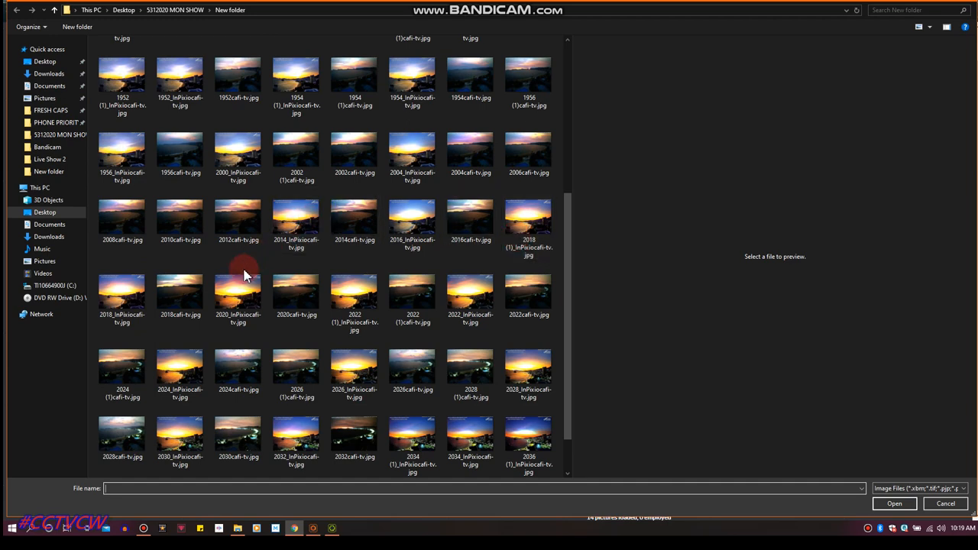
left_click(238, 294)
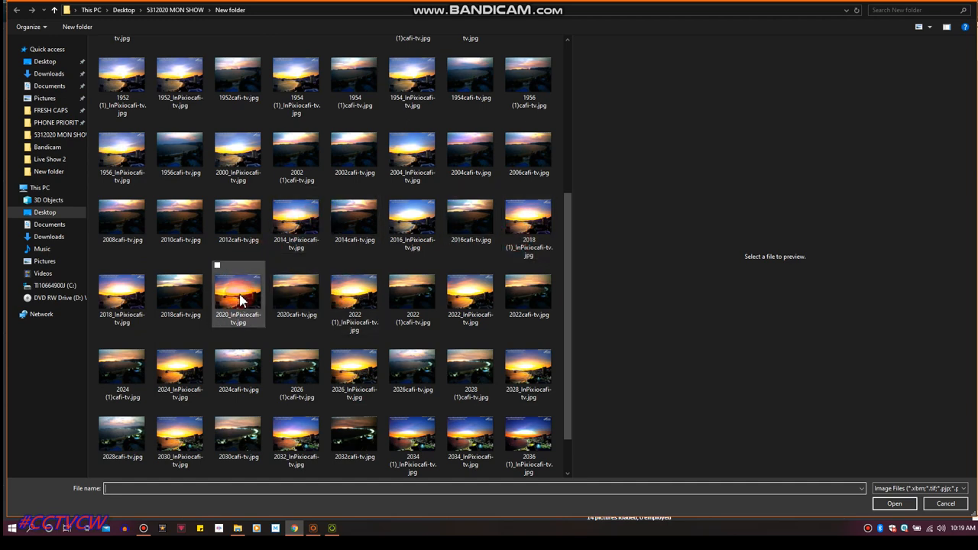
left_click(239, 293)
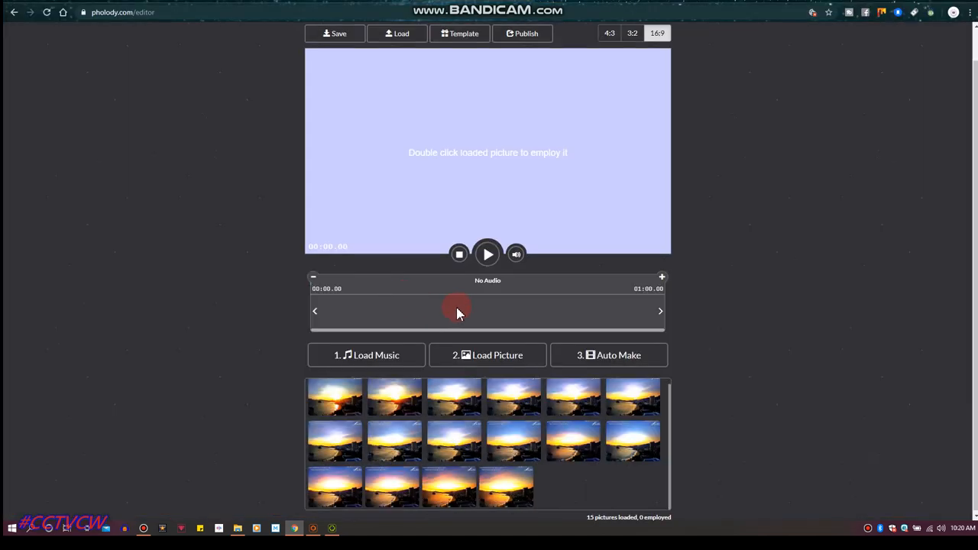
left_click(499, 354)
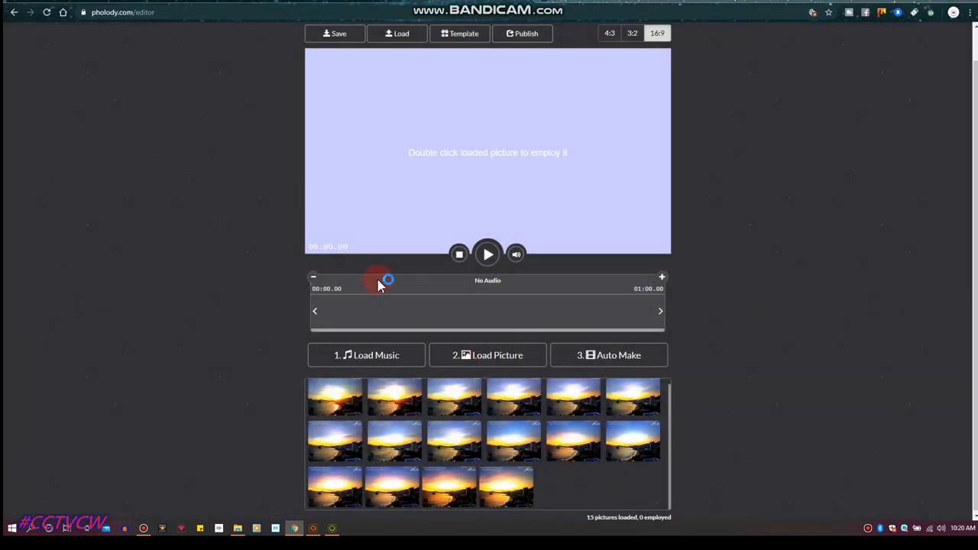
left_click(486, 355)
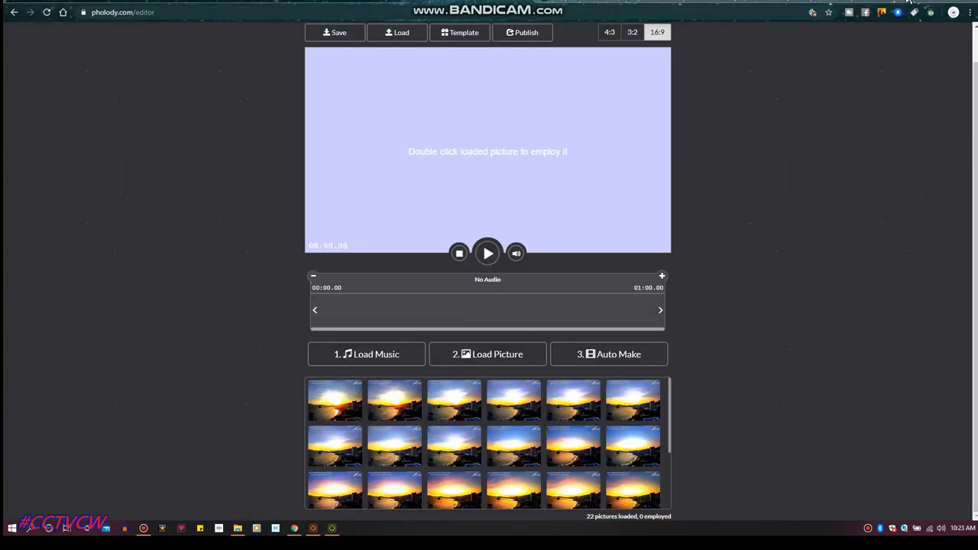
Place the first sunset picture onto the timeline as the opening clip.
scroll("down", 3)
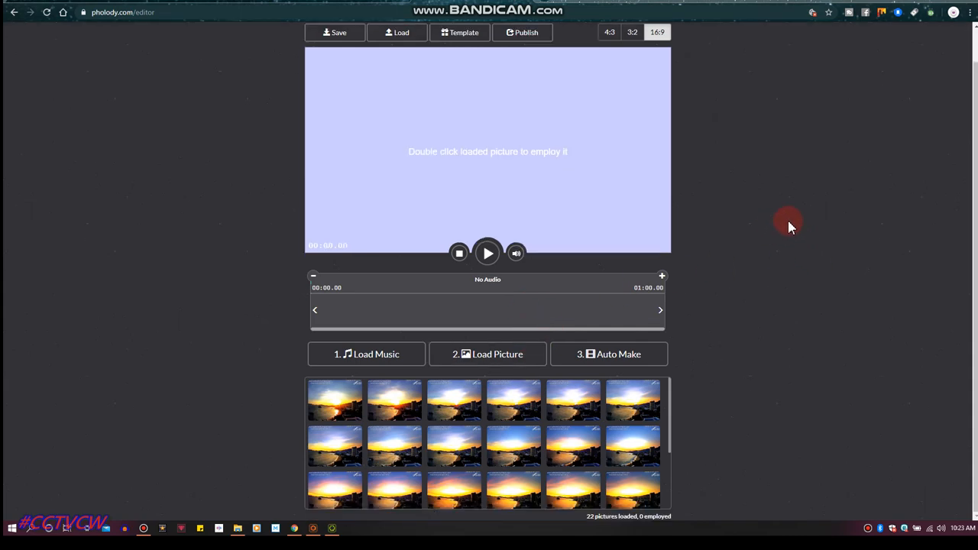
scroll("down", 3)
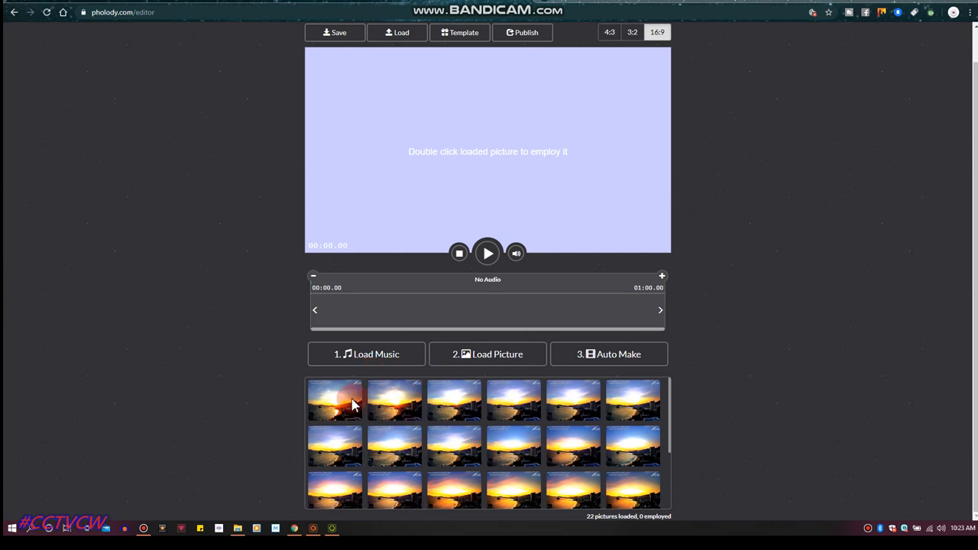
left_click(333, 401)
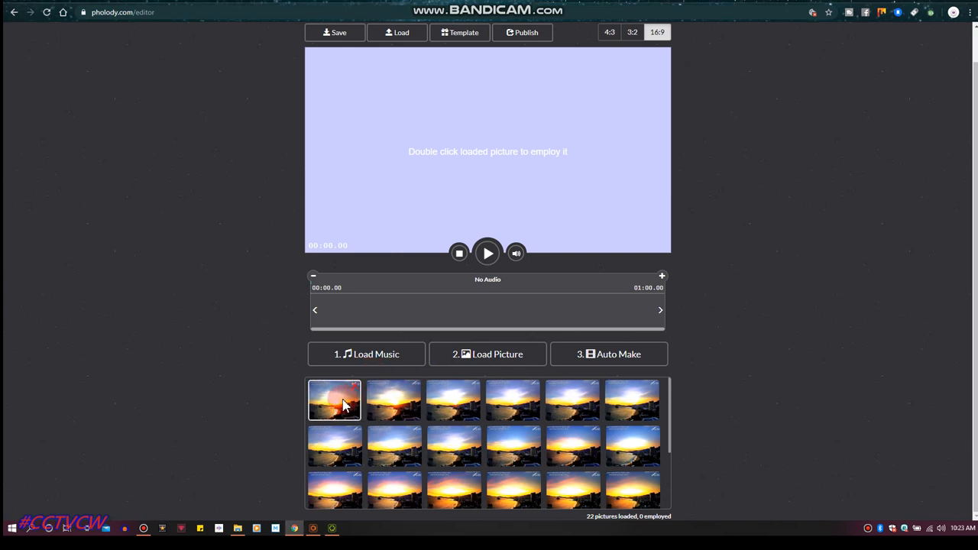
left_click_drag(333, 401, 351, 320)
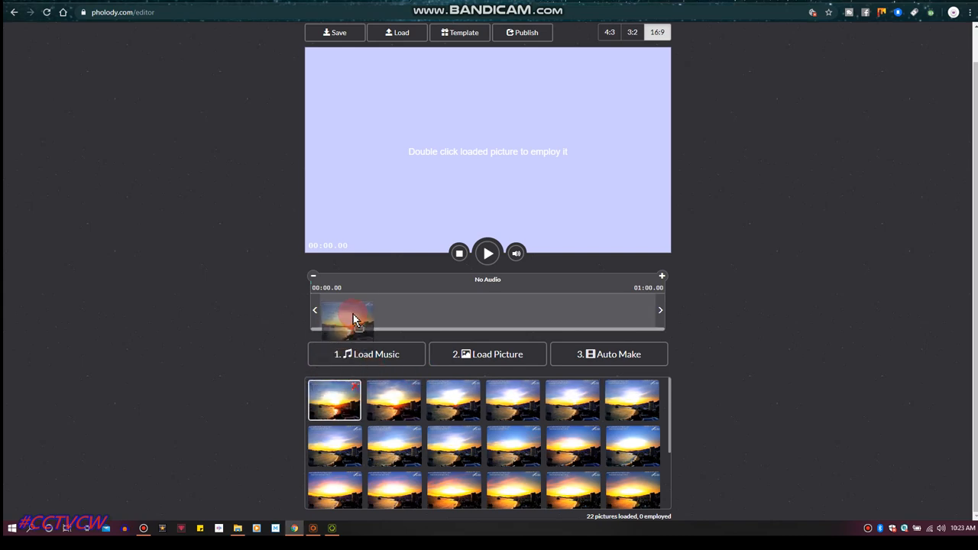
double_click(349, 320)
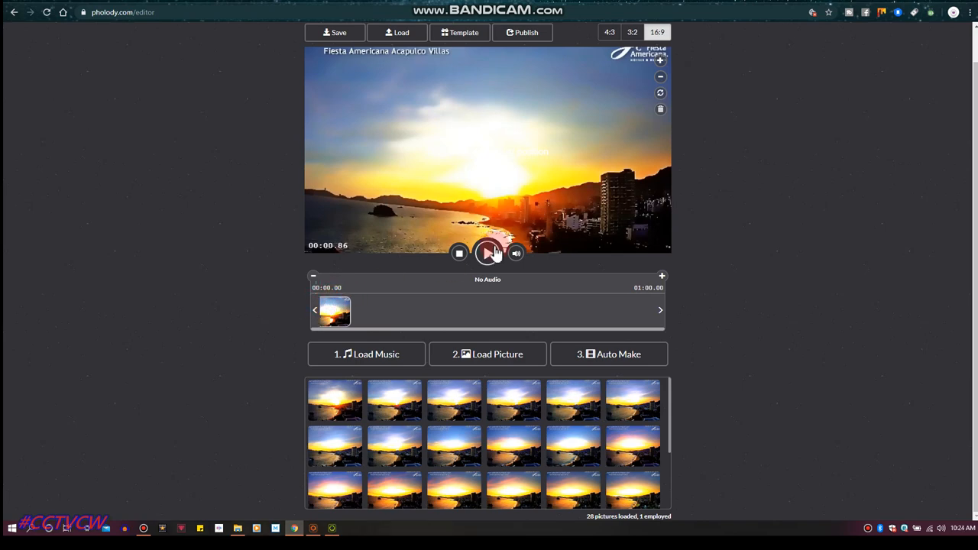
Preview the slideshow briefly, then bring up the first clip's animation options.
left_click(487, 254)
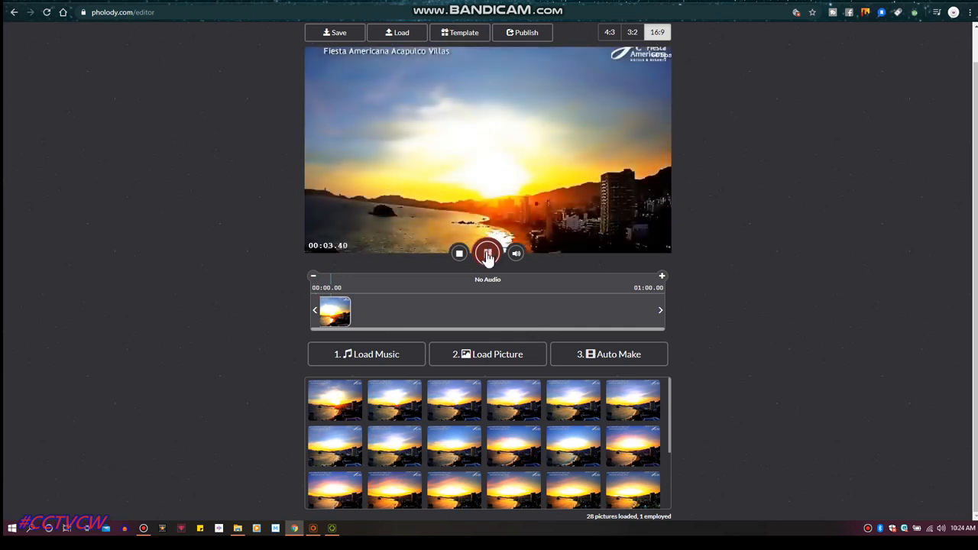
left_click(489, 253)
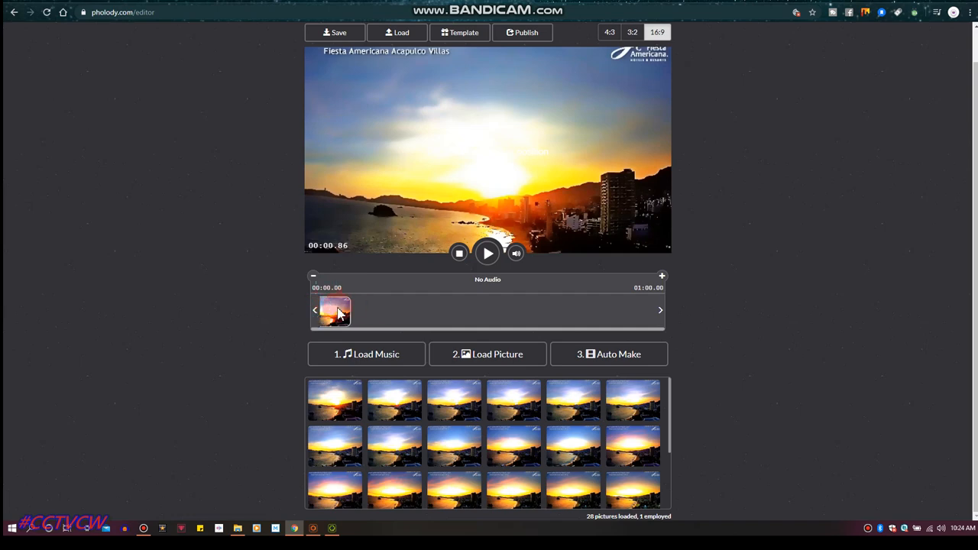
left_click(335, 308)
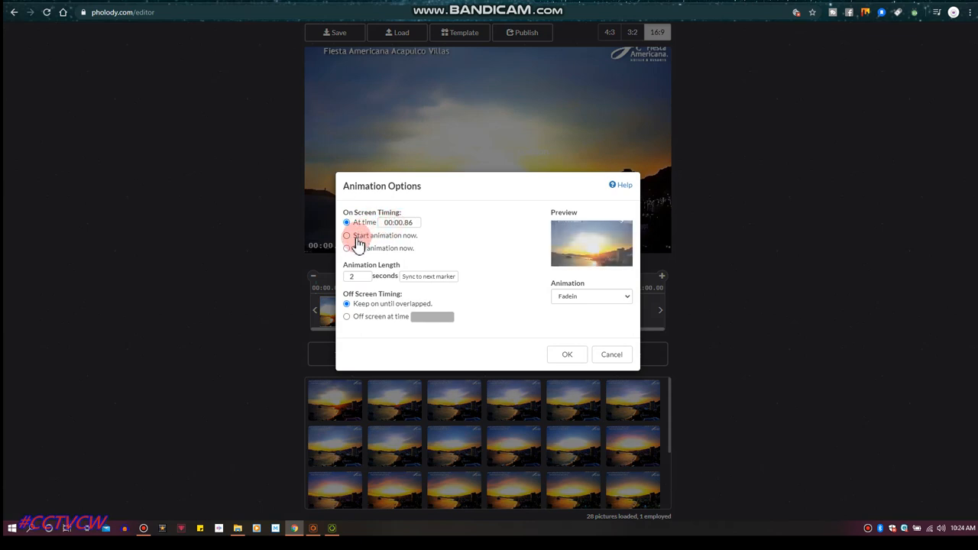
Set the first clip to start animation now for 9 seconds, then add a second sunset picture.
left_click(347, 235)
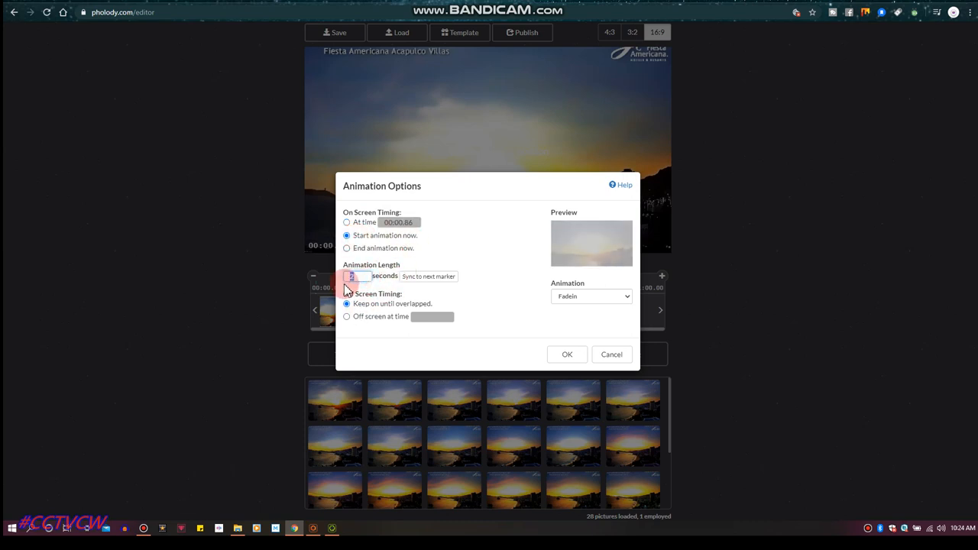
type("9")
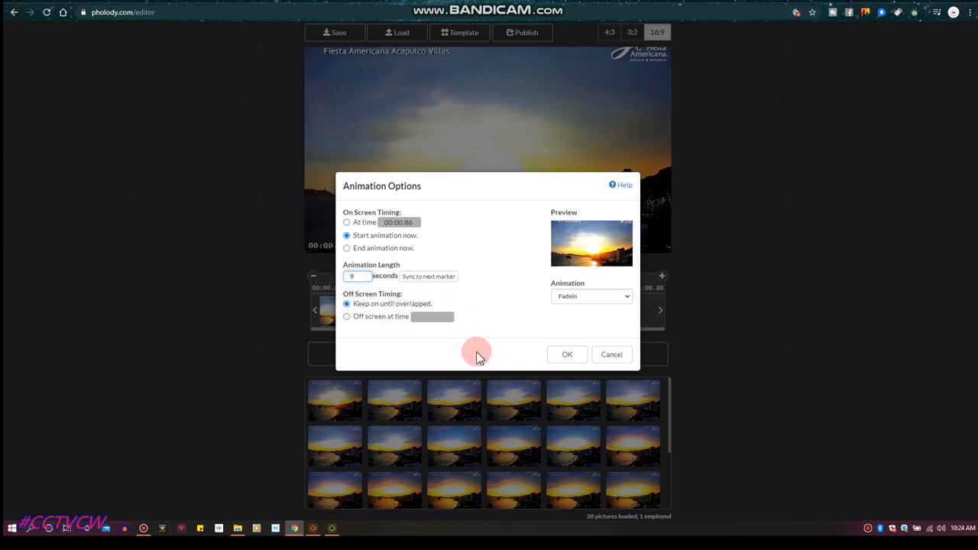
left_click(567, 354)
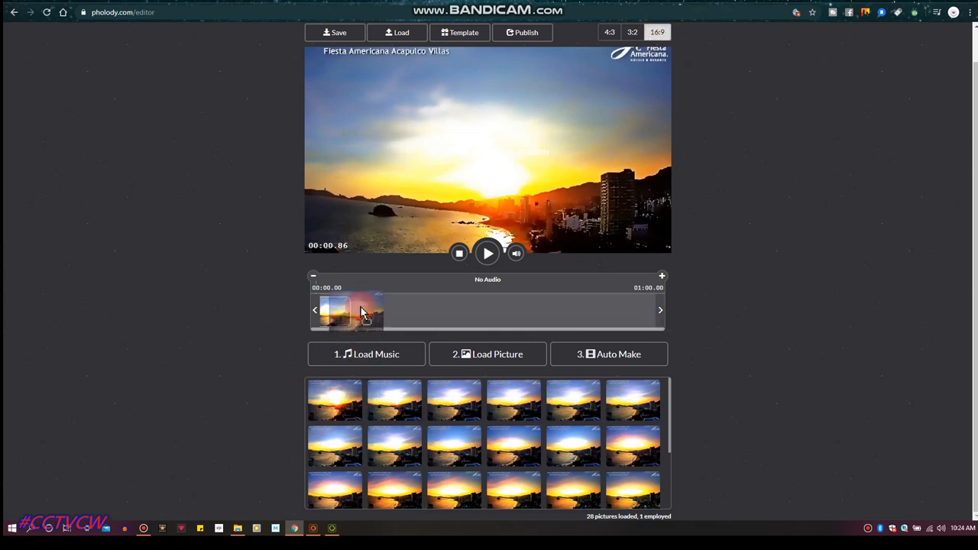
left_click(333, 401)
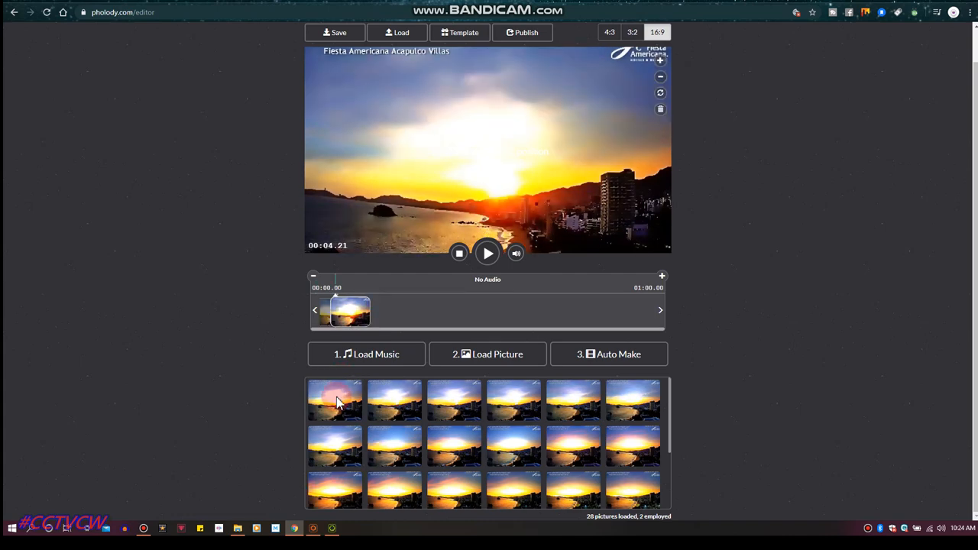